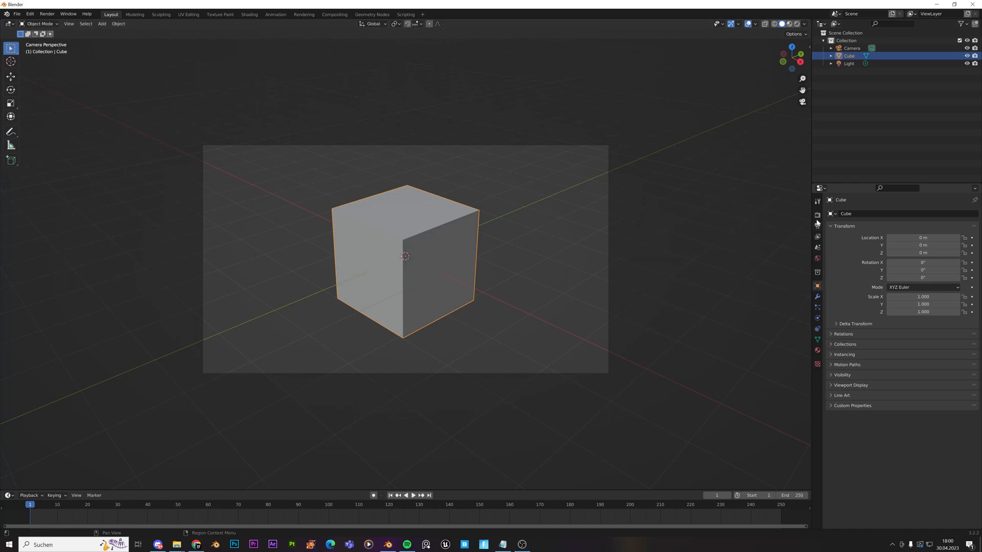
Step: Enable Ambient Occlusion, Bloom and Screen Space Reflections in the Eevee render settings
left_click(817, 214)
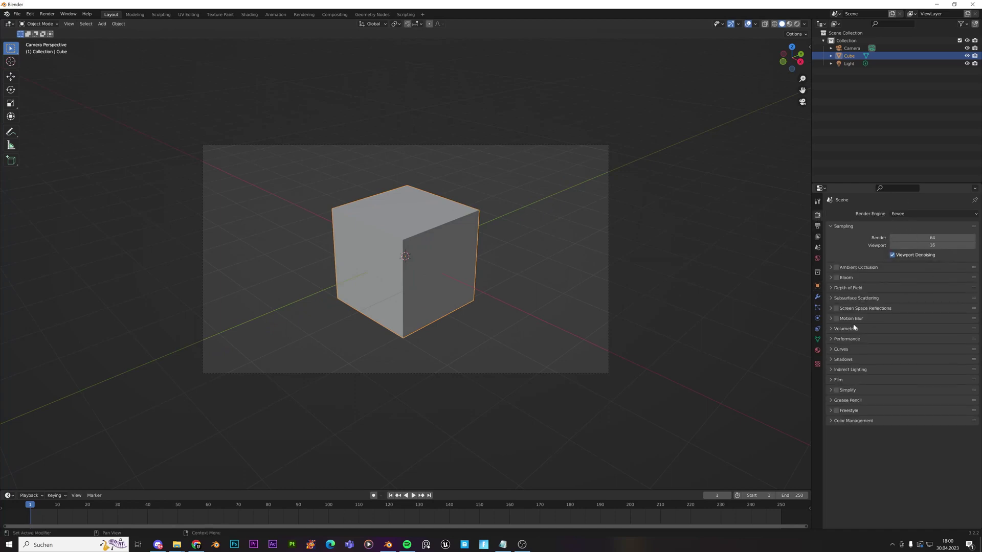
left_click(835, 267)
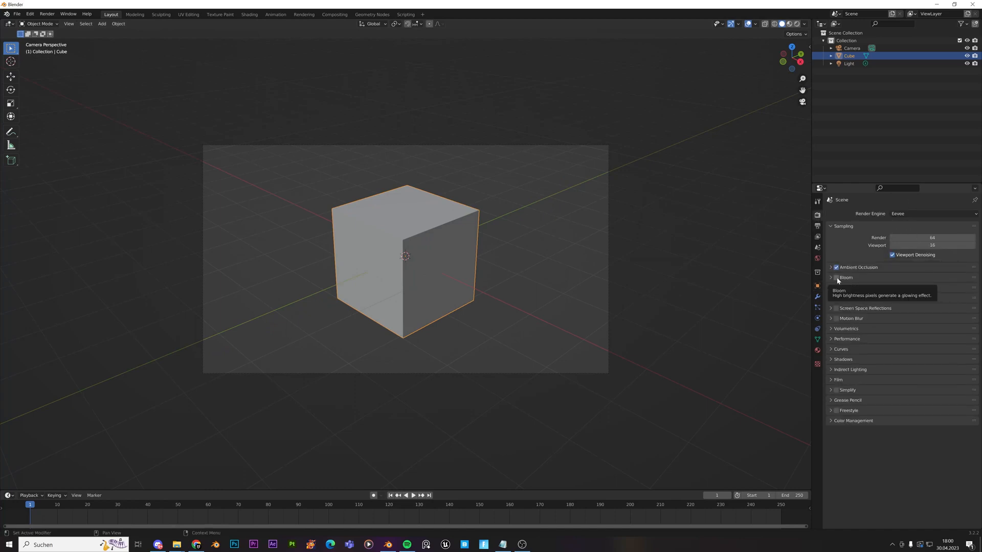
left_click(835, 277)
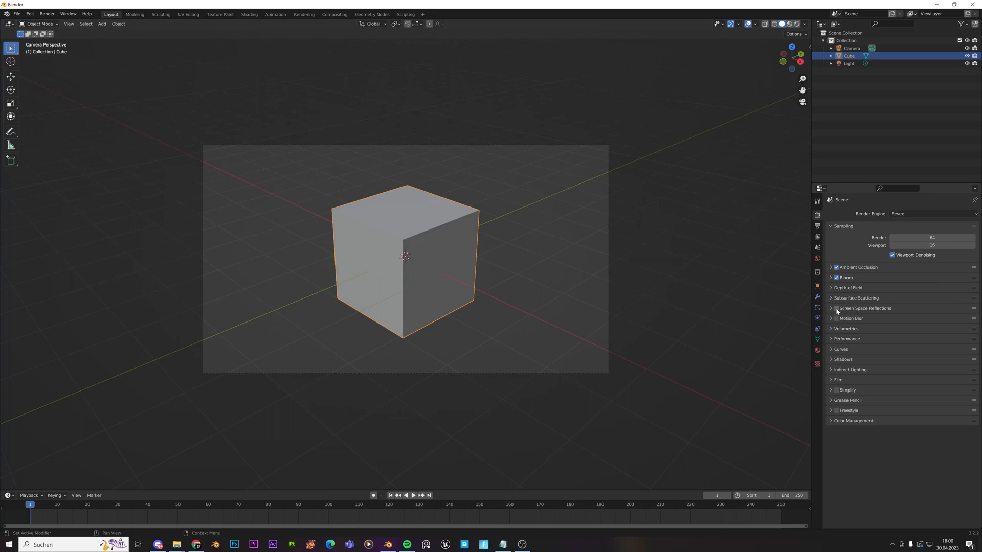
left_click(835, 308)
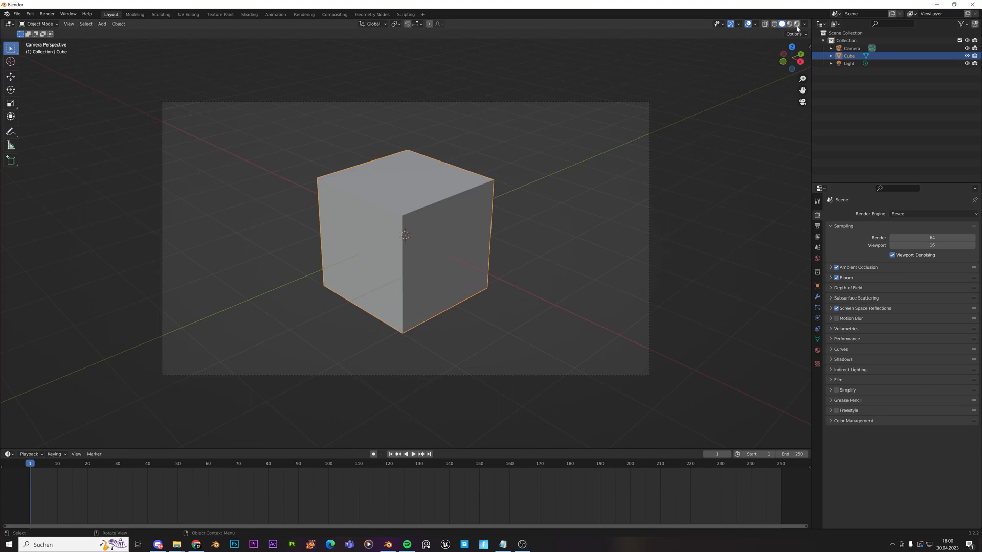
Step: Switch the viewport to Material Preview shading on the default cube
left_click(796, 23)
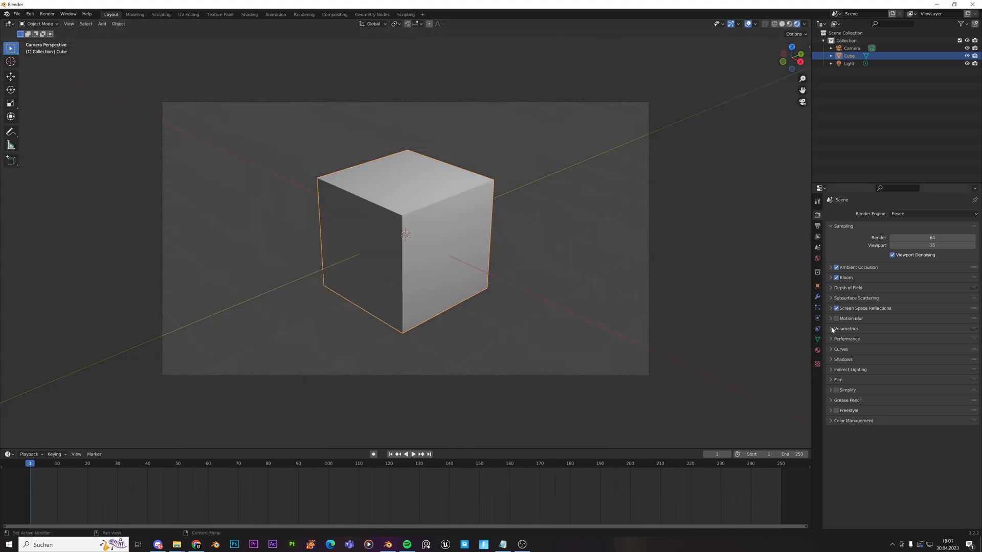
left_click(837, 379)
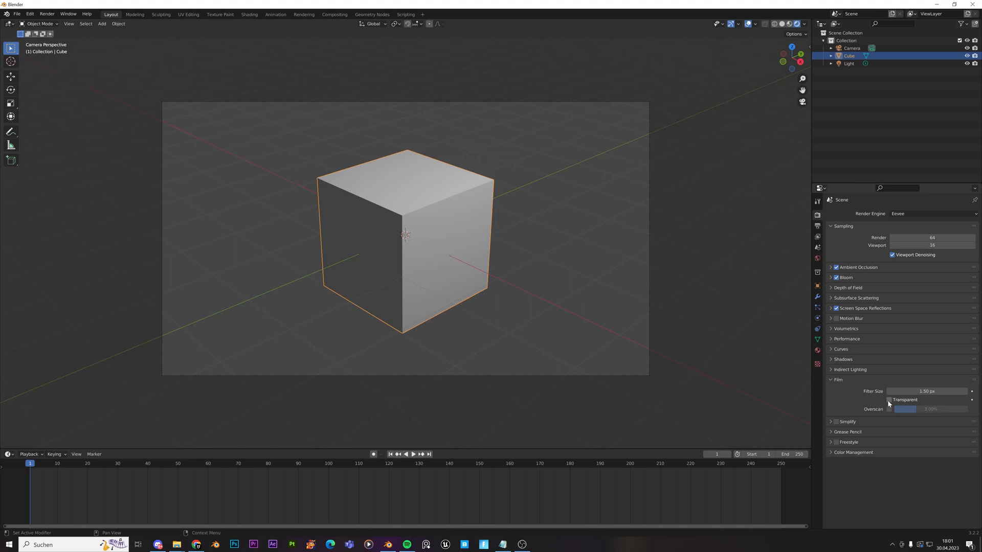
left_click(838, 379)
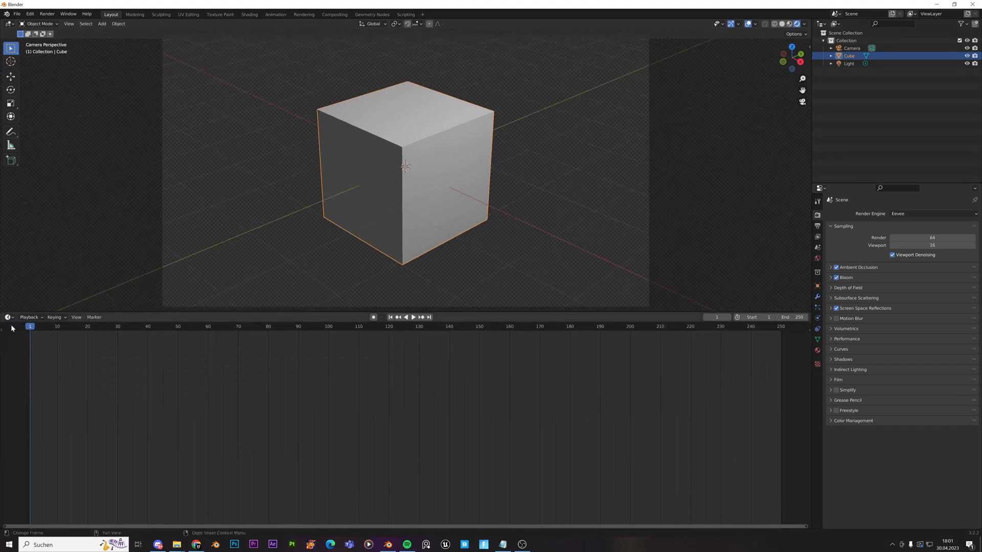
Step: Turn the lower timeline area into the Shader Editor for the cube's material
left_click(9, 317)
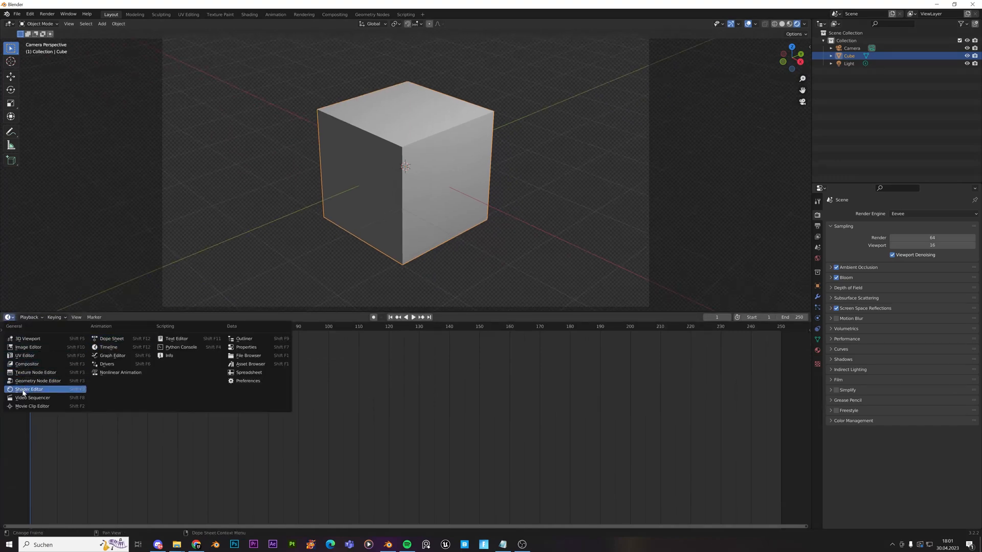
left_click(29, 388)
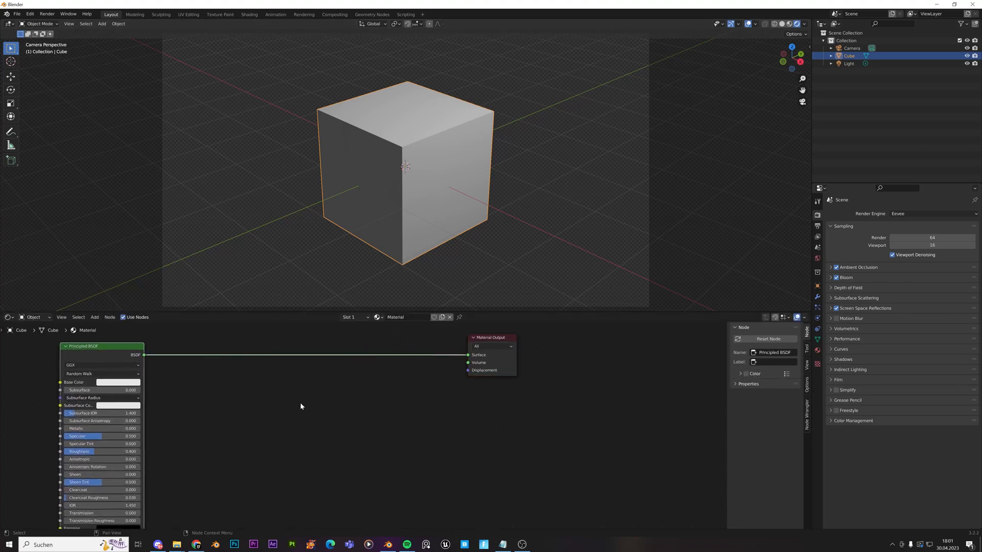
Step: Add Shader to RGB, a constant ColorRamp and a MixRGB node wired into Material Output
left_click(94, 317)
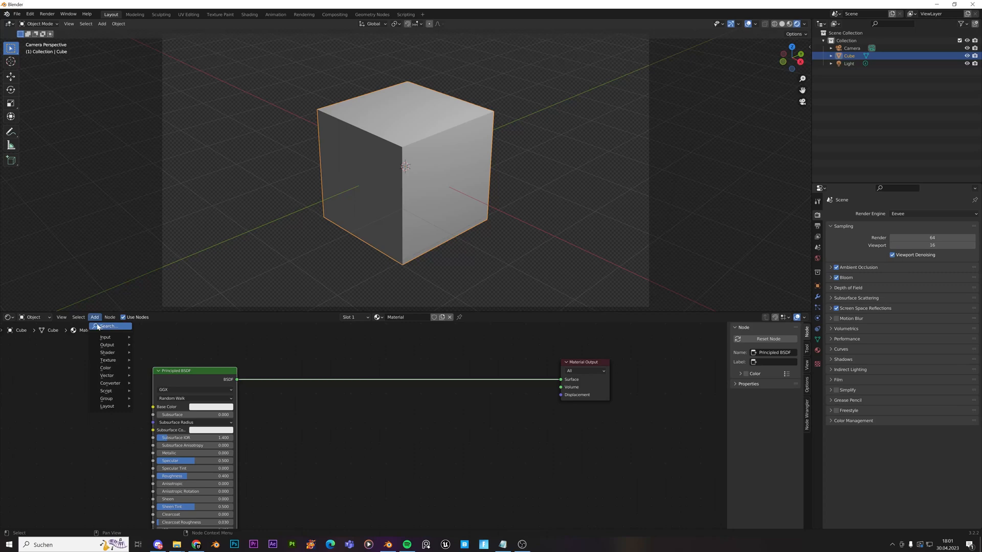
left_click(105, 337)
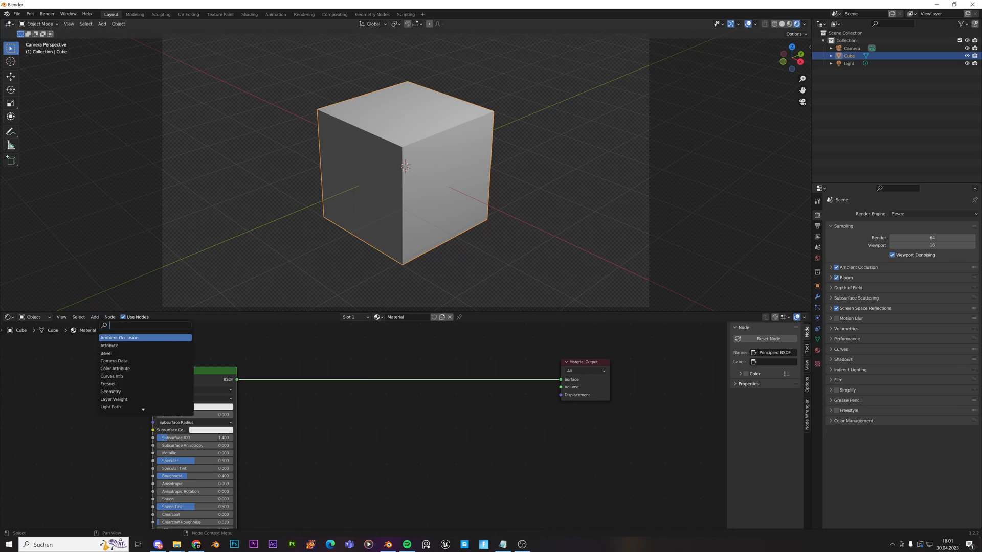
type("shader")
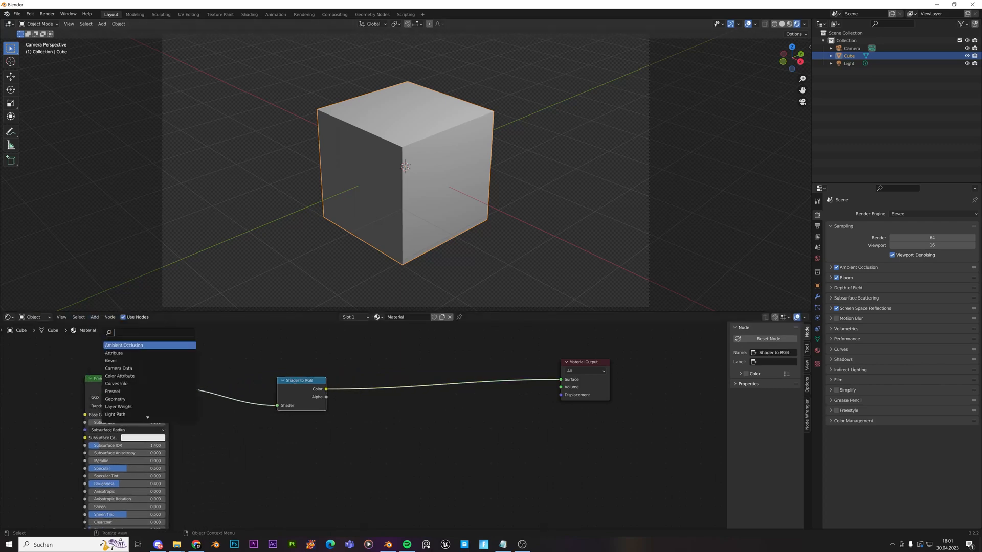
type("col")
type("mi")
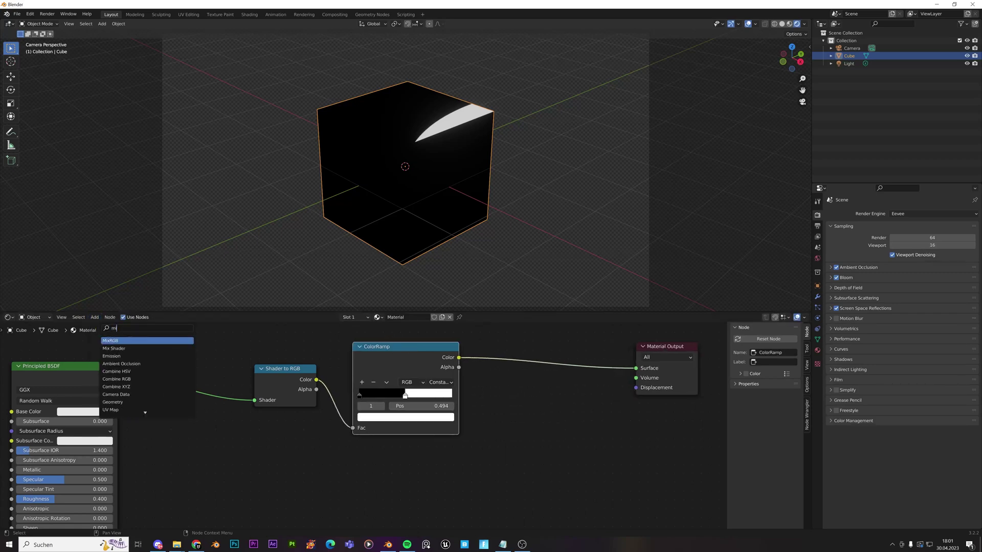
left_click(111, 341)
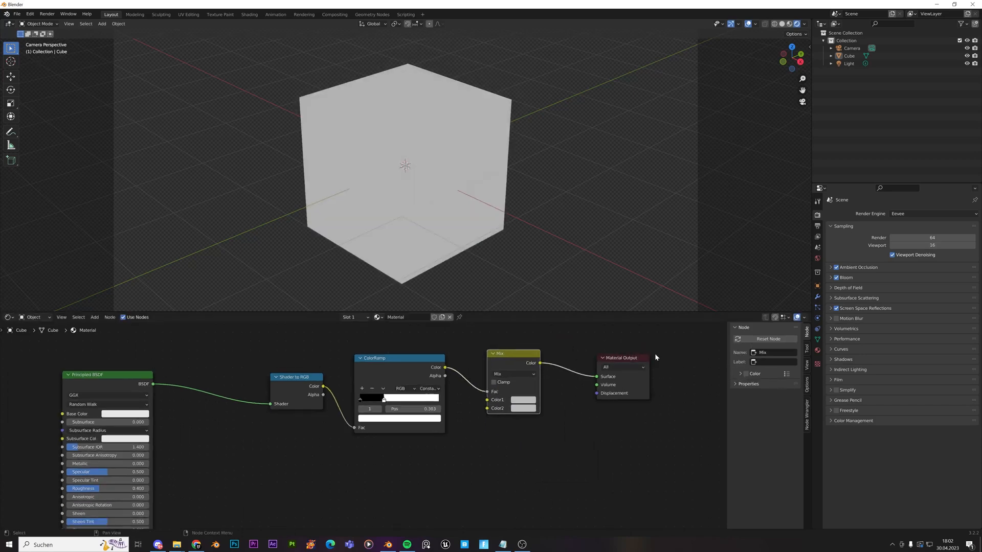
Step: Set the Base Color to red and the Mix colours to black and red
left_click(125, 413)
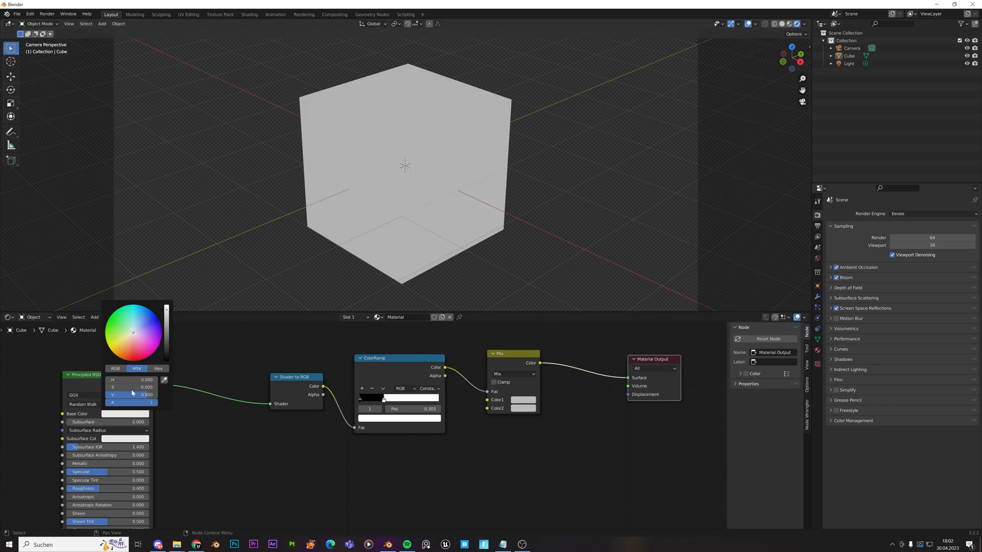
left_click(545, 433)
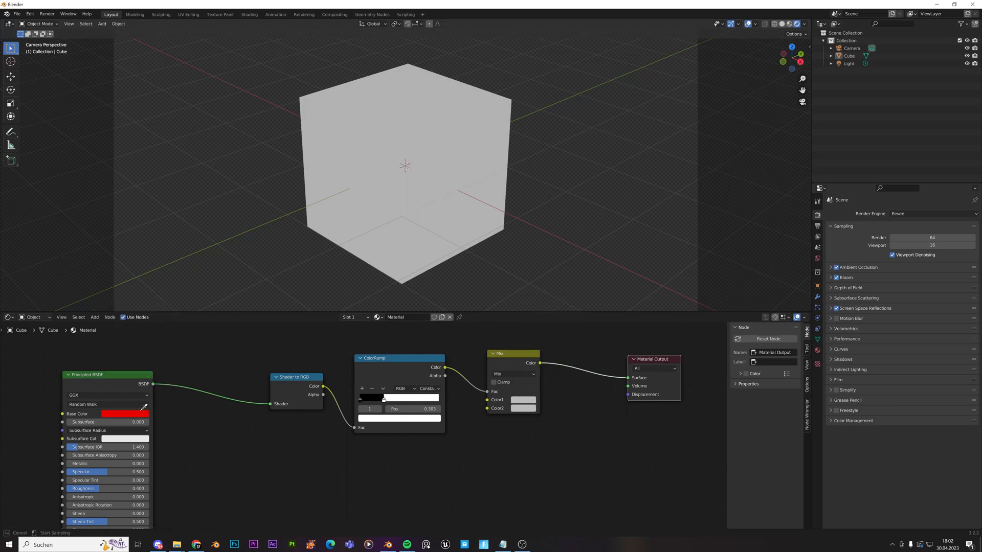
left_click(523, 408)
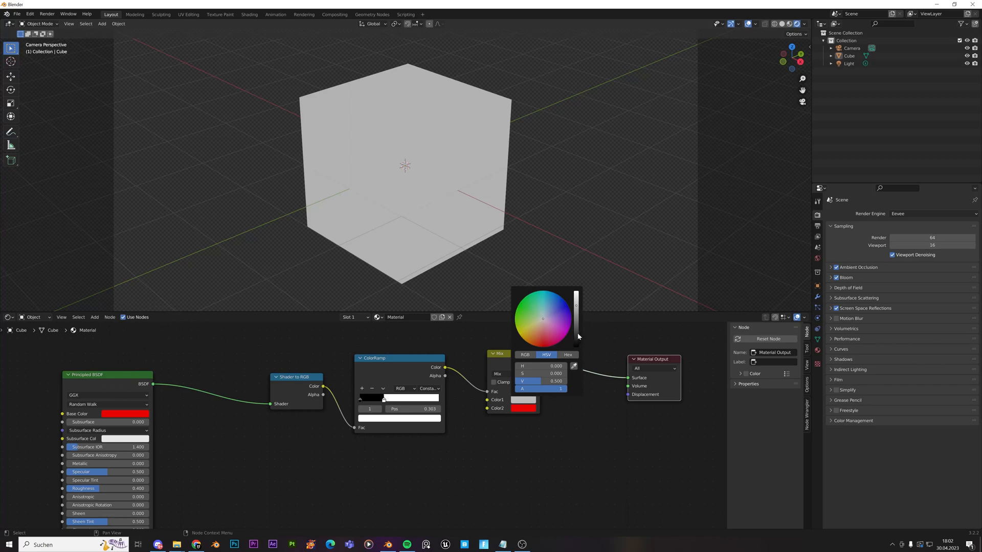
left_click(576, 331)
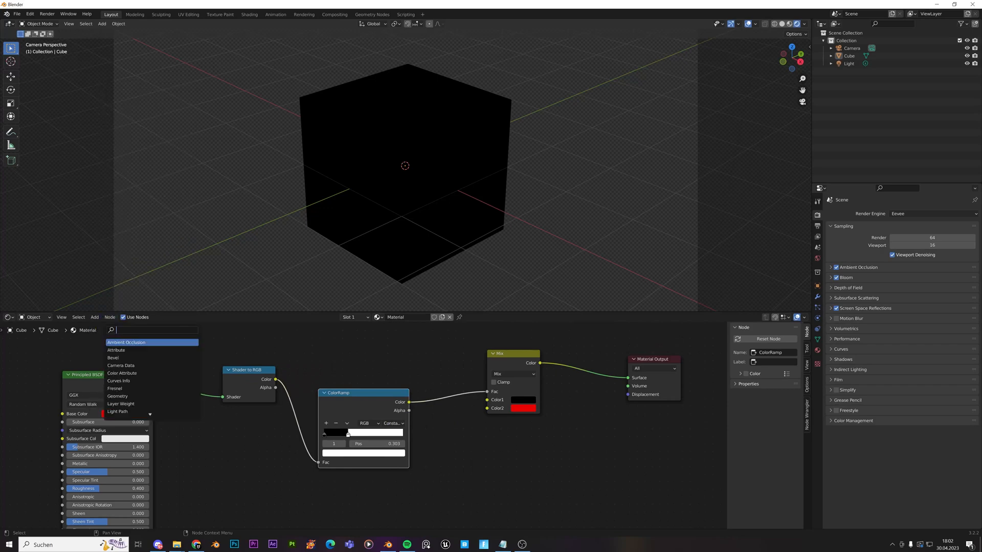
Step: Insert an Invert node after the ColorRamp, then delete the cube leaving Collection 2
type("inv")
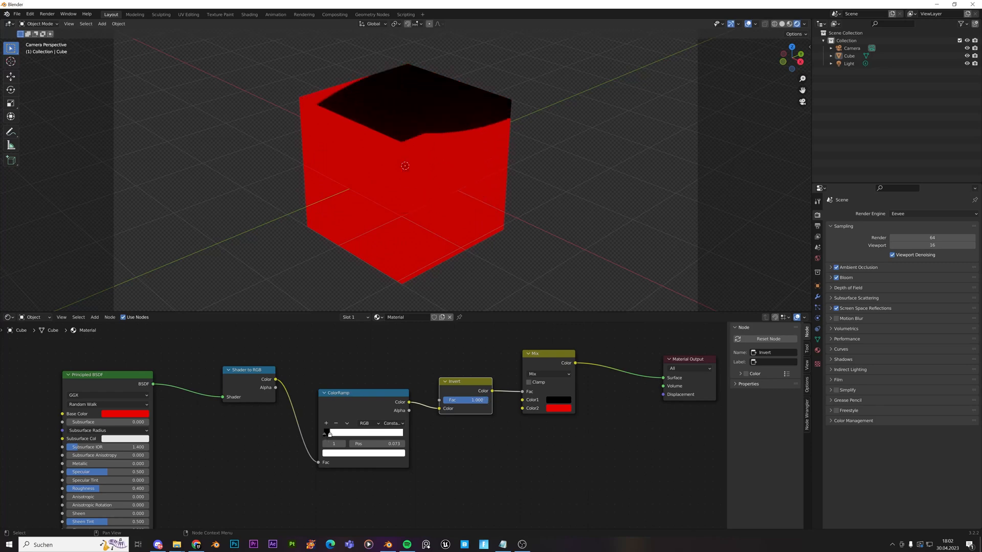
left_click(466, 399)
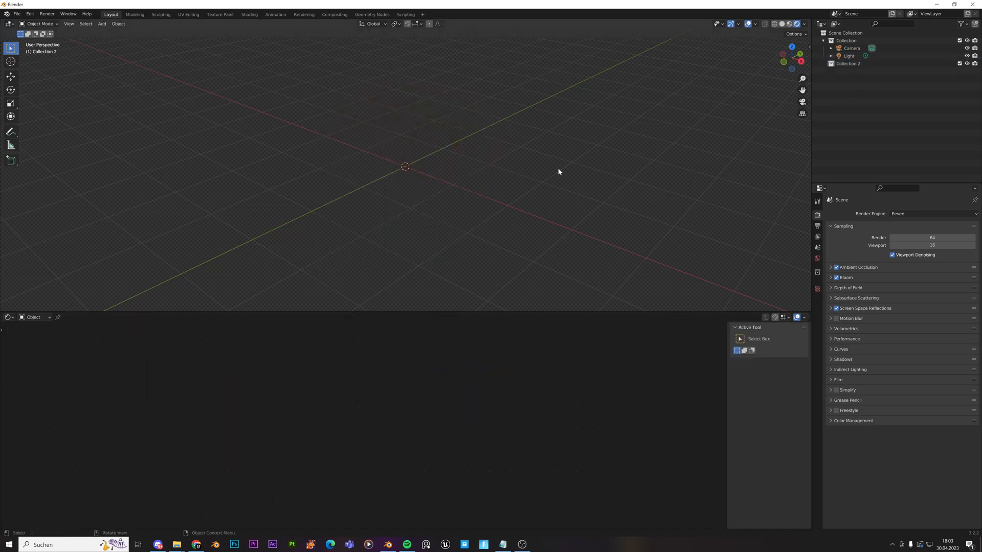
Step: Add a UV sphere to the scene and shade it smooth
left_click(102, 23)
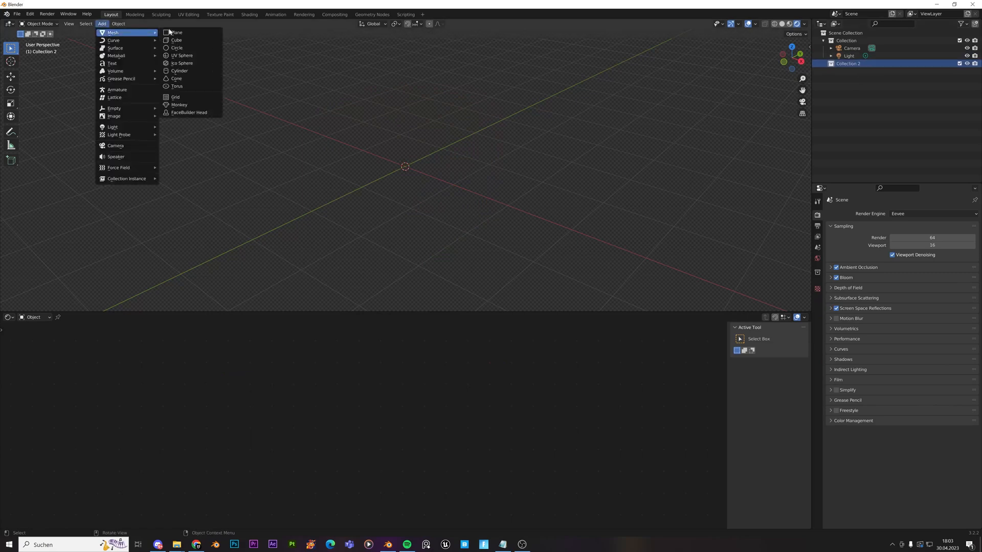
left_click(182, 55)
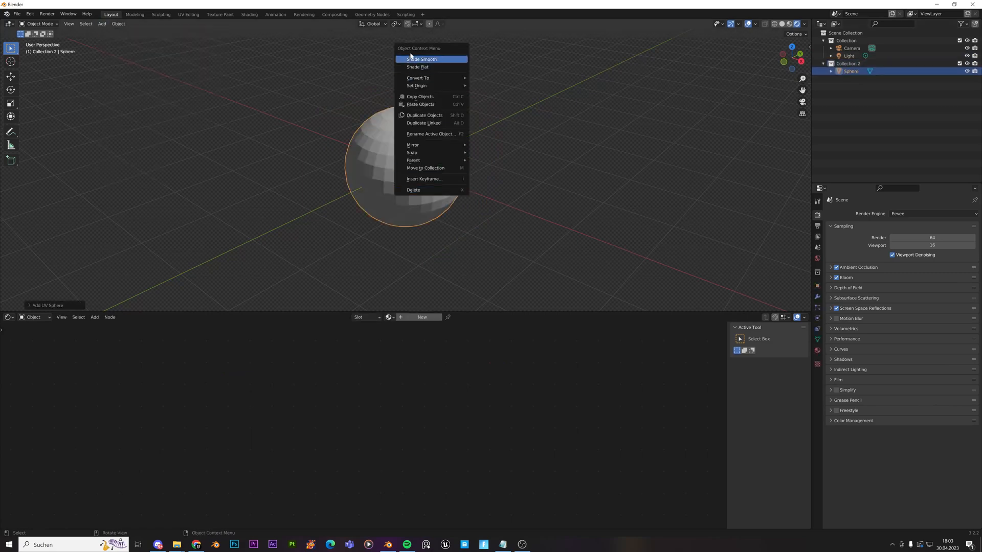
left_click(421, 59)
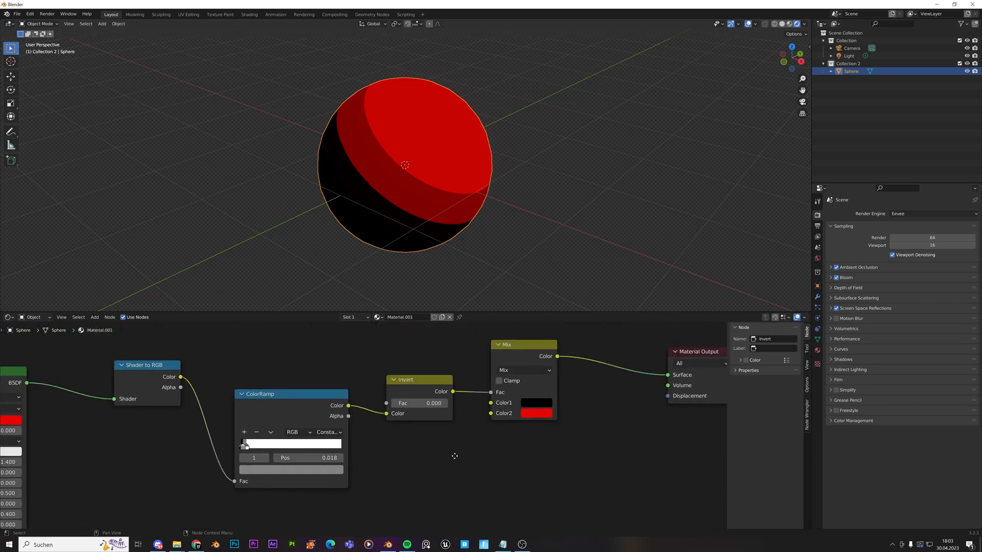
Step: Set the Mix's dark shadow tone and add a ColorRamp stop for a darker red band
left_click(536, 402)
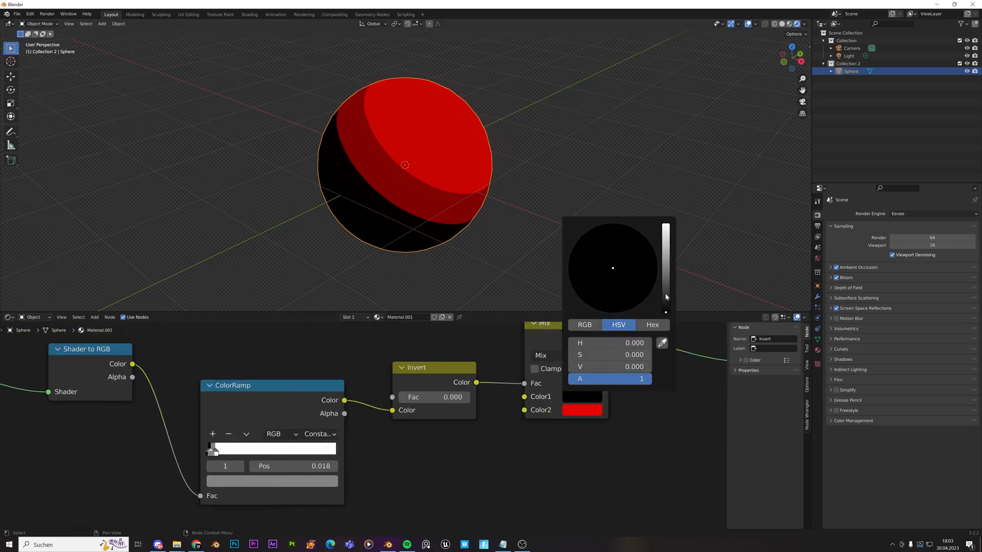
left_click(631, 266)
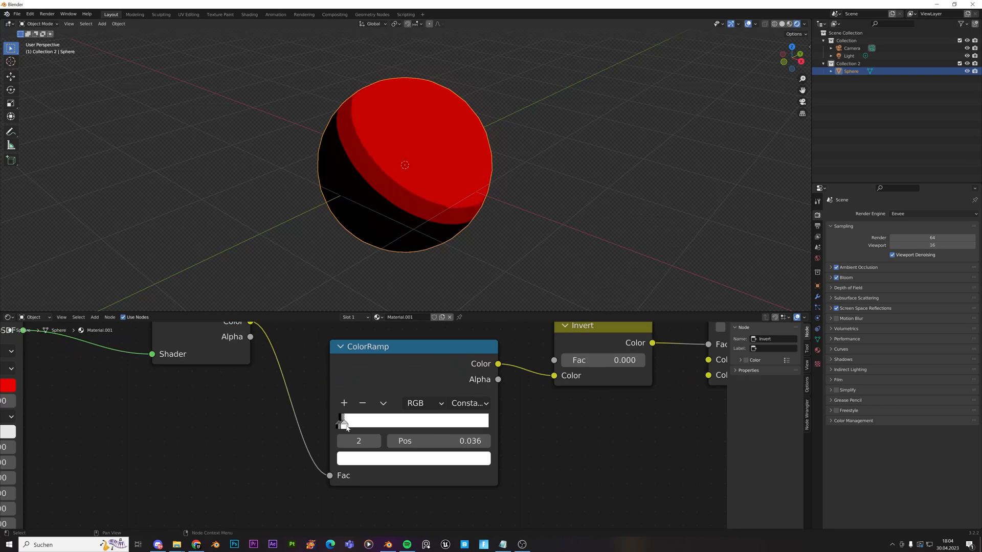
left_click(339, 421)
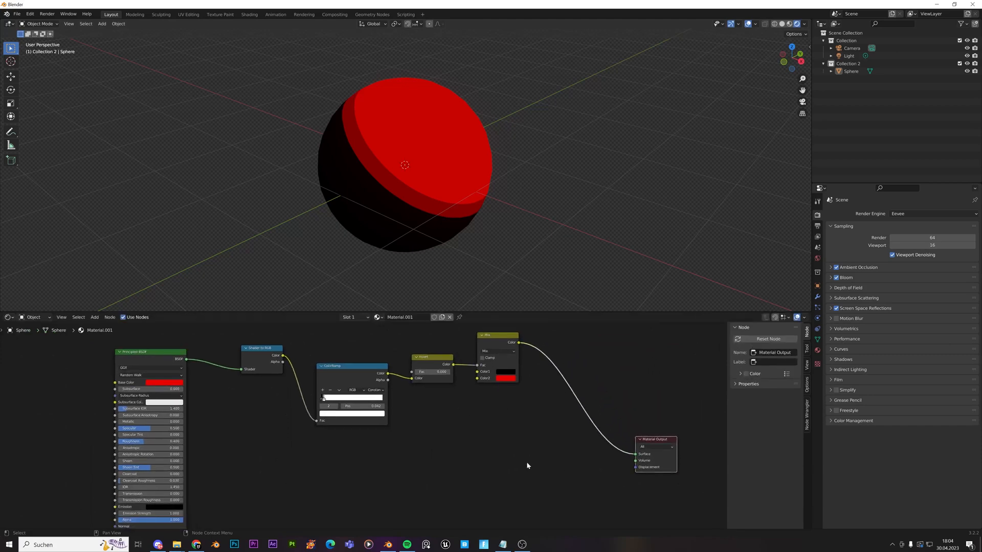
Step: Add a Layer Weight node feeding a constant ColorRamp as a Fresnel edge mask
left_click(94, 317)
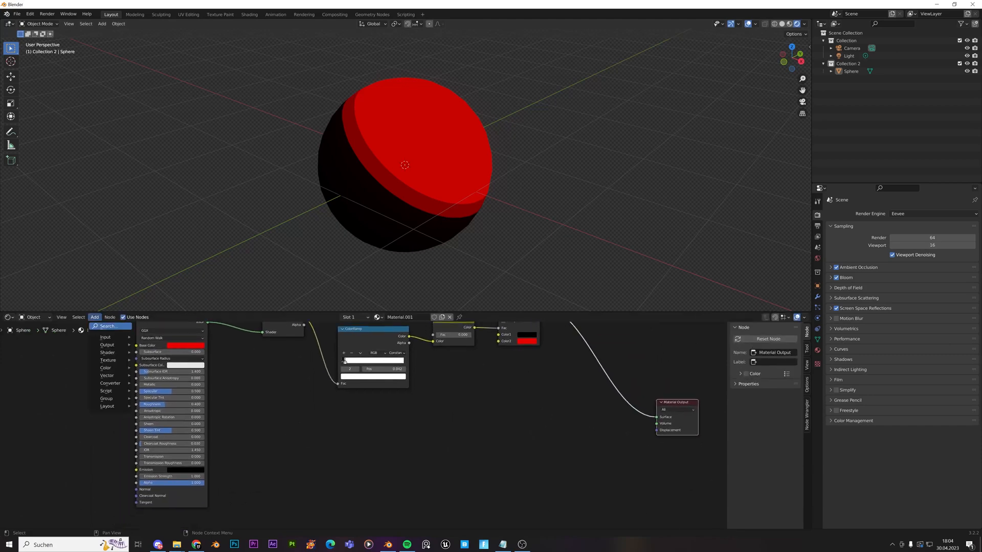
type("layer")
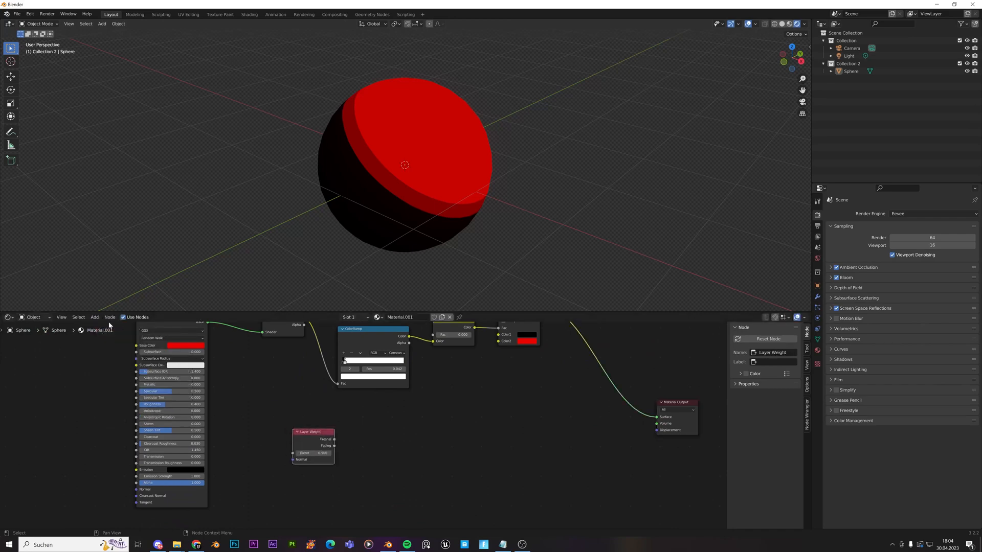
type("color")
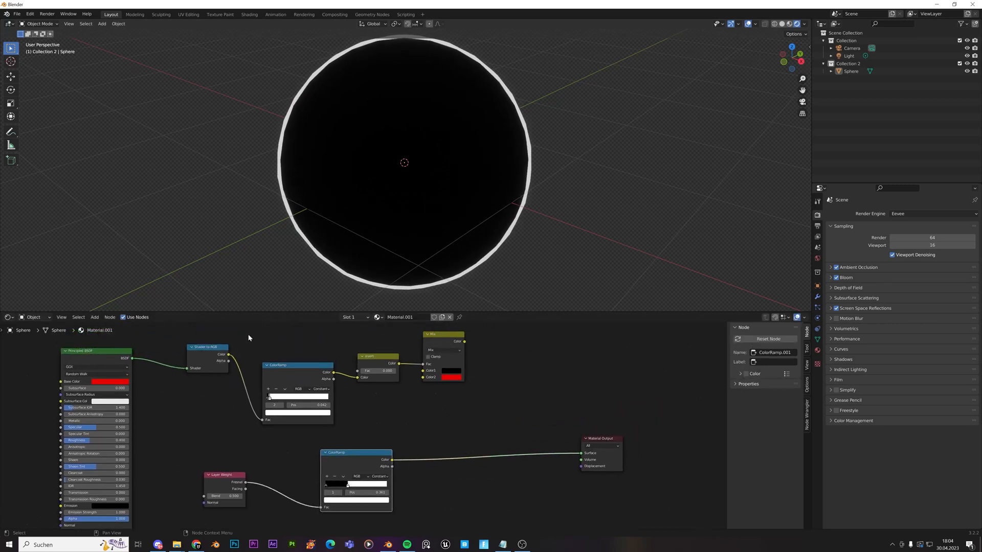
Step: Add an Invert and second MixRGB node and connect the edge mask into it
left_click(442, 334)
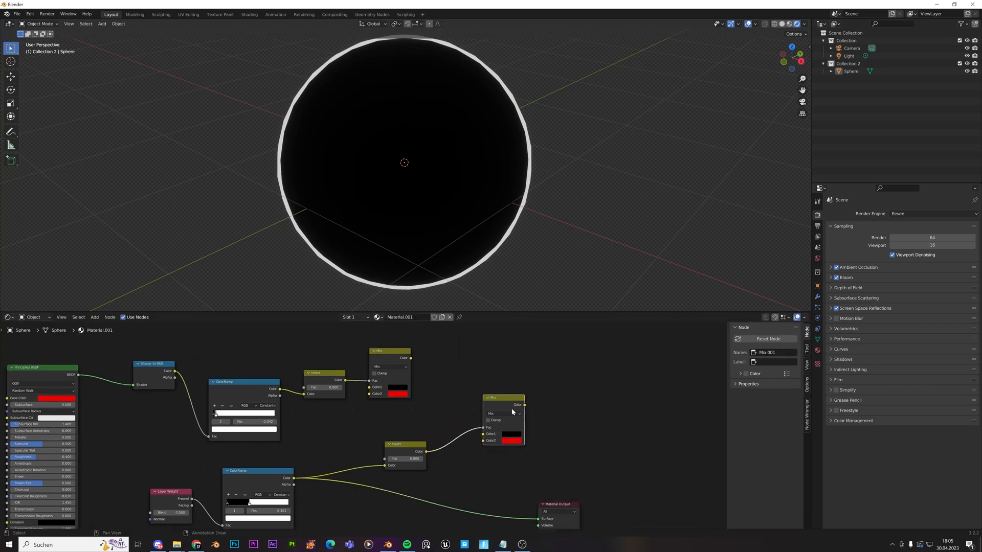
left_click(509, 434)
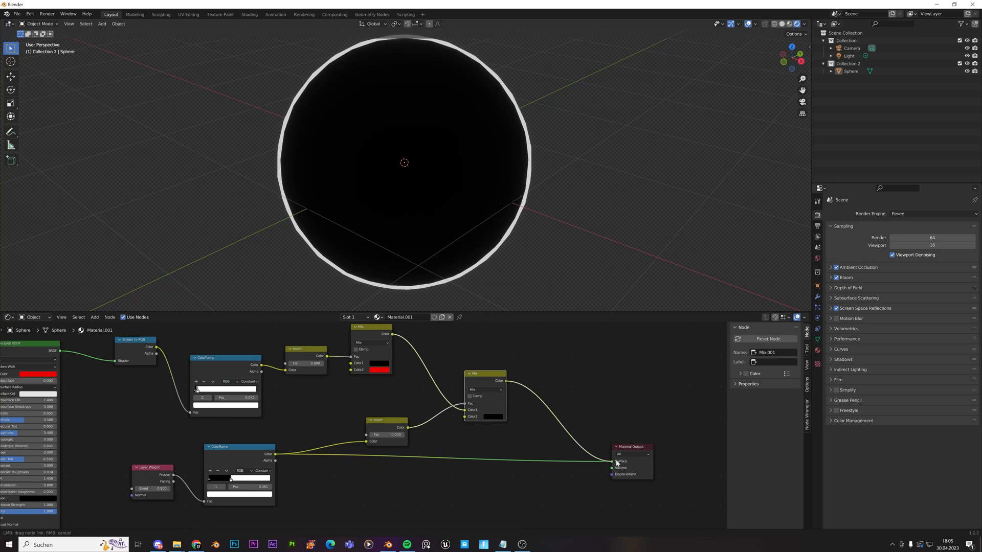
Step: Route the second Mix into Material Output and tint its Color2 edge colour blue
left_click(613, 461)
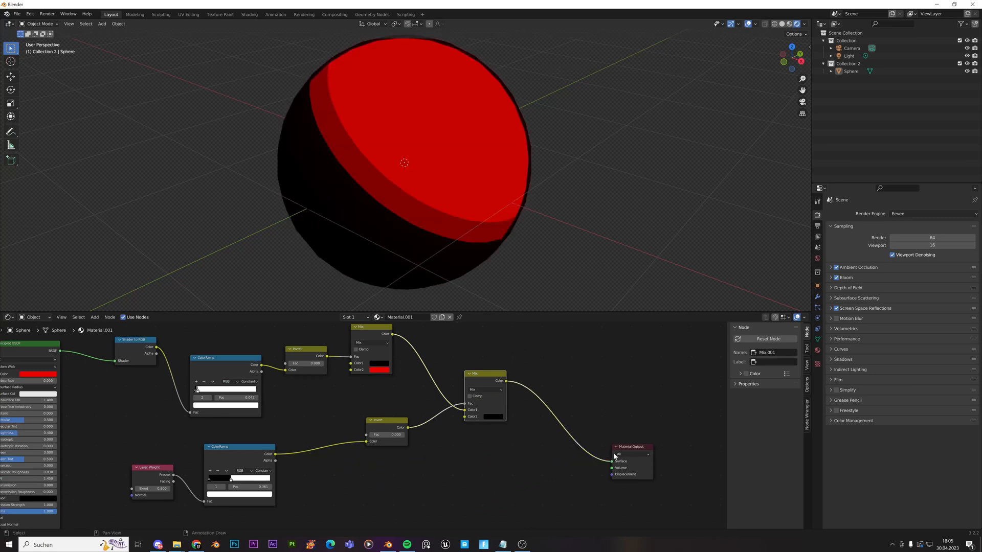
mouse_move(299, 116)
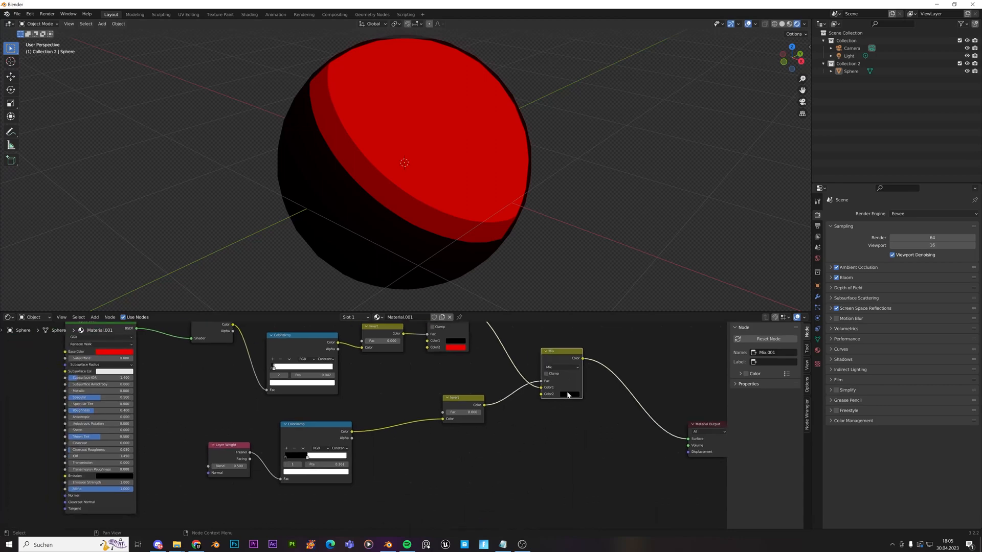
left_click(567, 395)
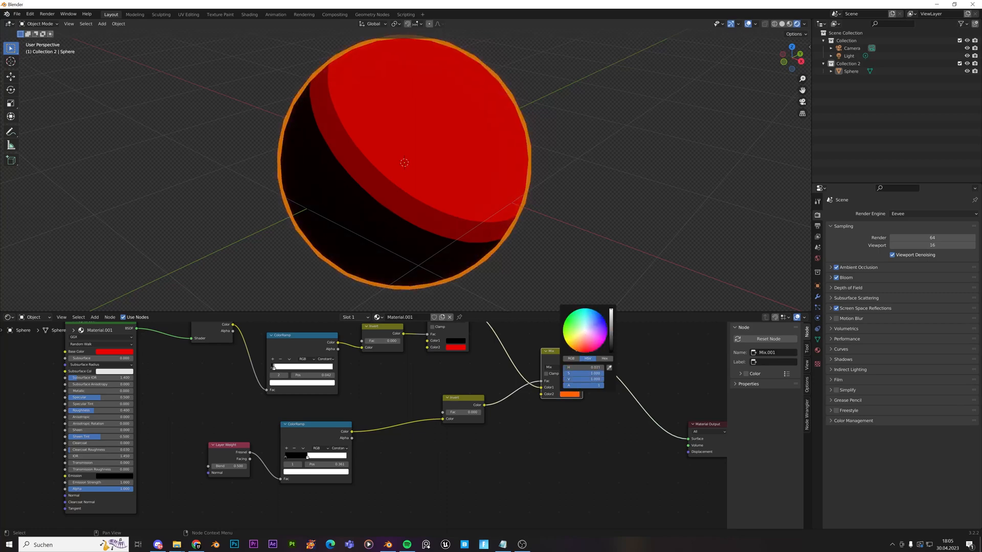
left_click(571, 319)
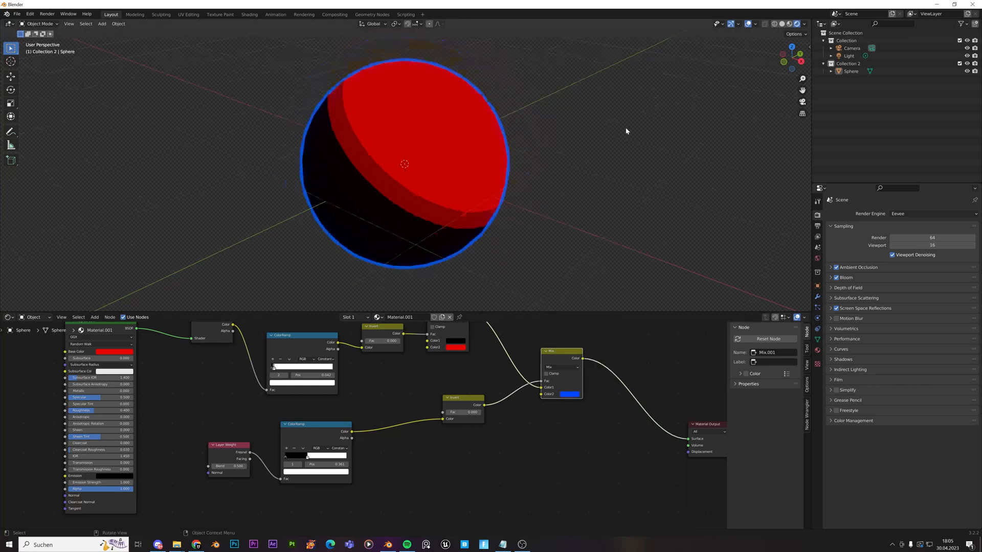
Step: Check the blue-rimmed sphere from camera and front orthographic views
left_click_drag(405, 163, 405, 174)
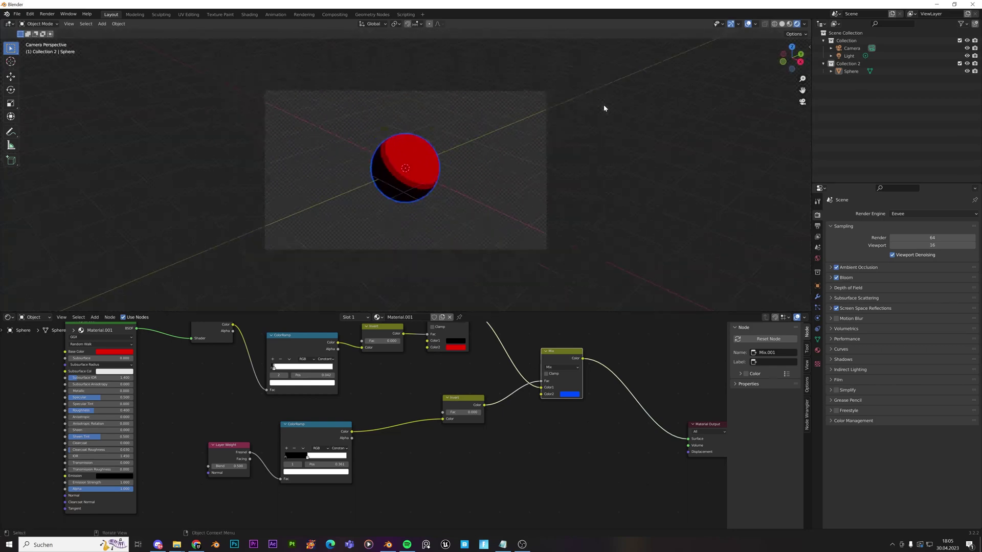
left_click(847, 55)
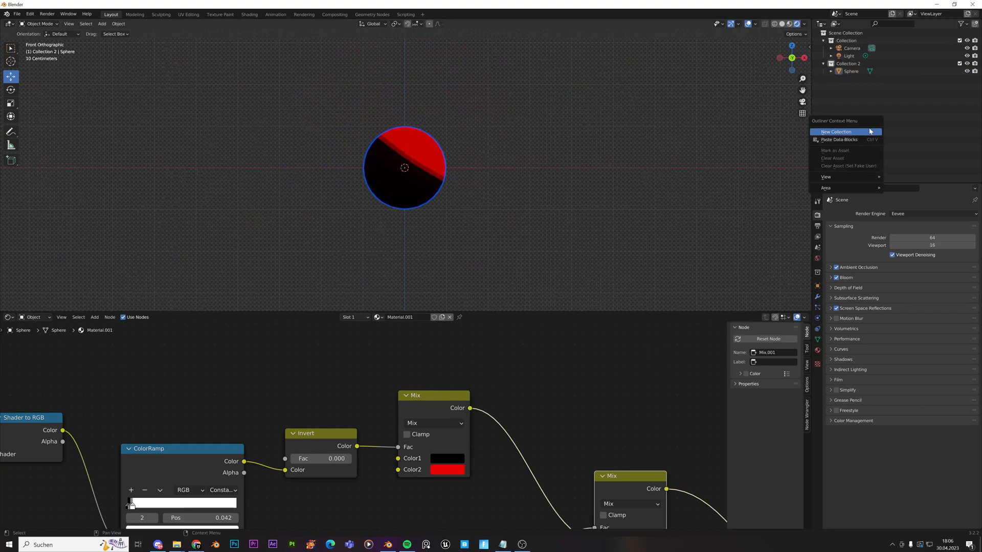
Step: Create a new collection and select the character model's headphones
left_click(837, 132)
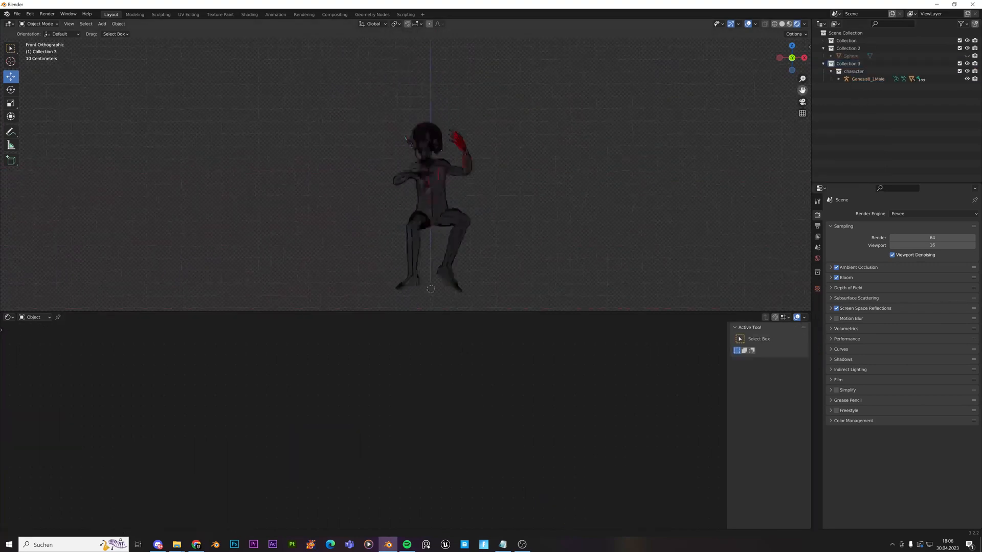
left_click(803, 24)
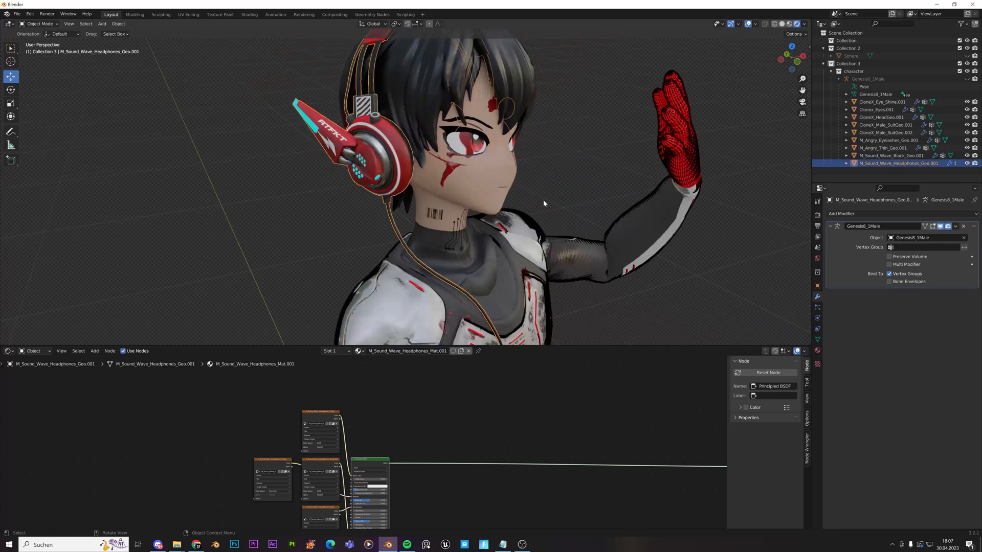
mouse_move(516, 5)
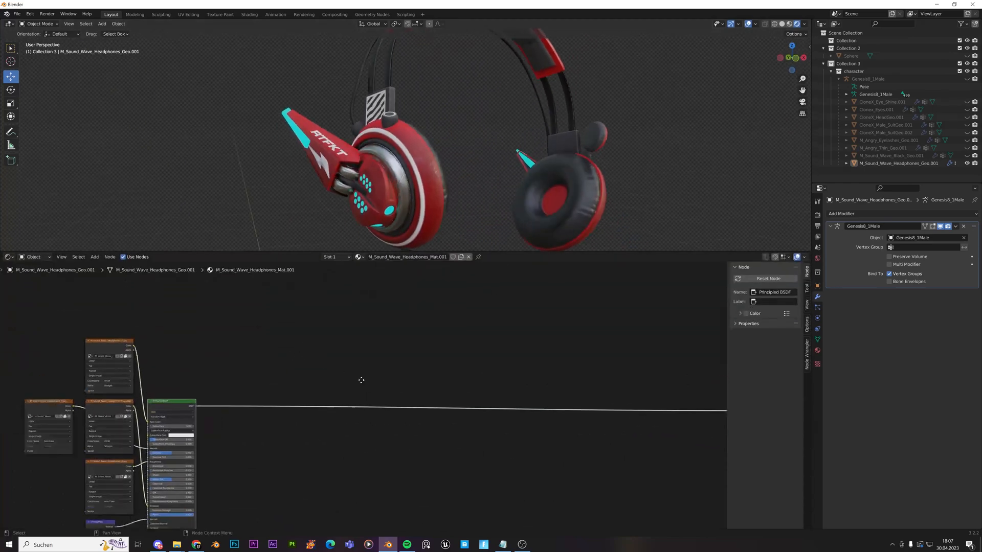
Step: Add Shader to RGB, ColorRamp and MixRGB nodes after the headphones' Principled BSDF
left_click(94, 257)
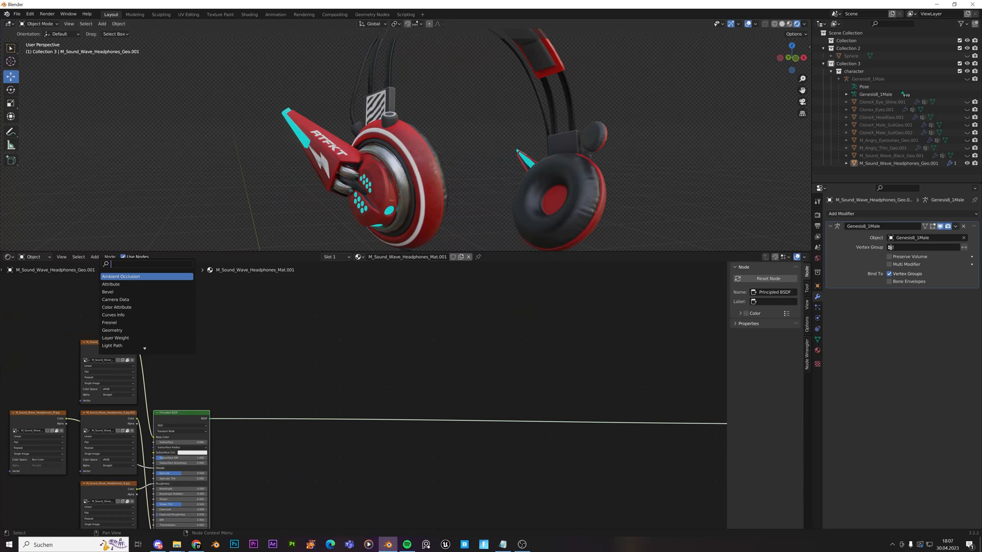
type("shader")
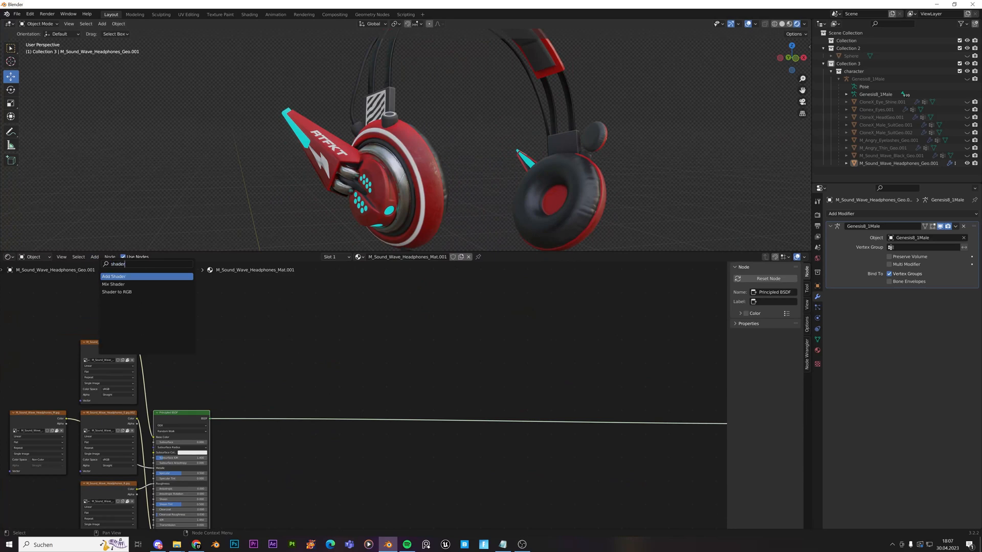
left_click(117, 291)
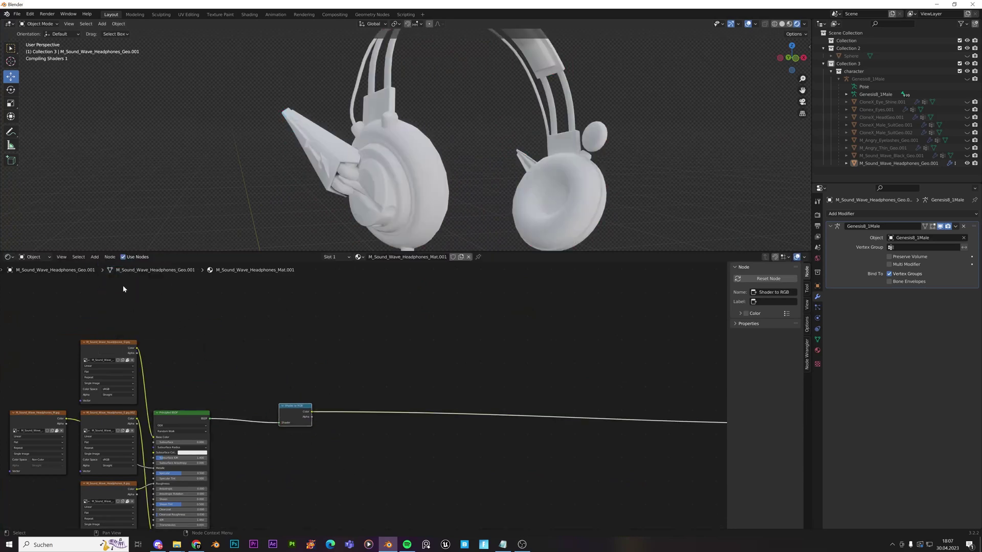
type("color")
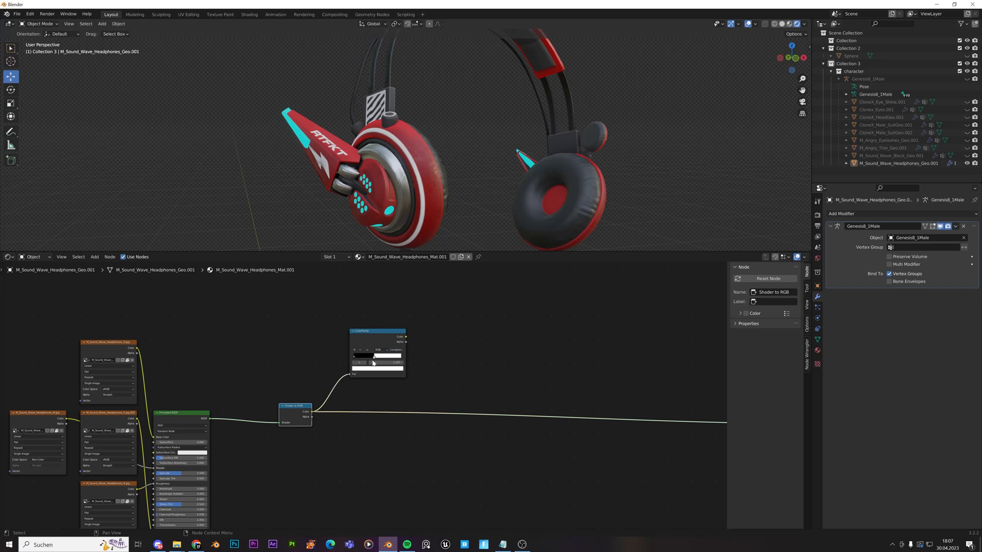
left_click(94, 257)
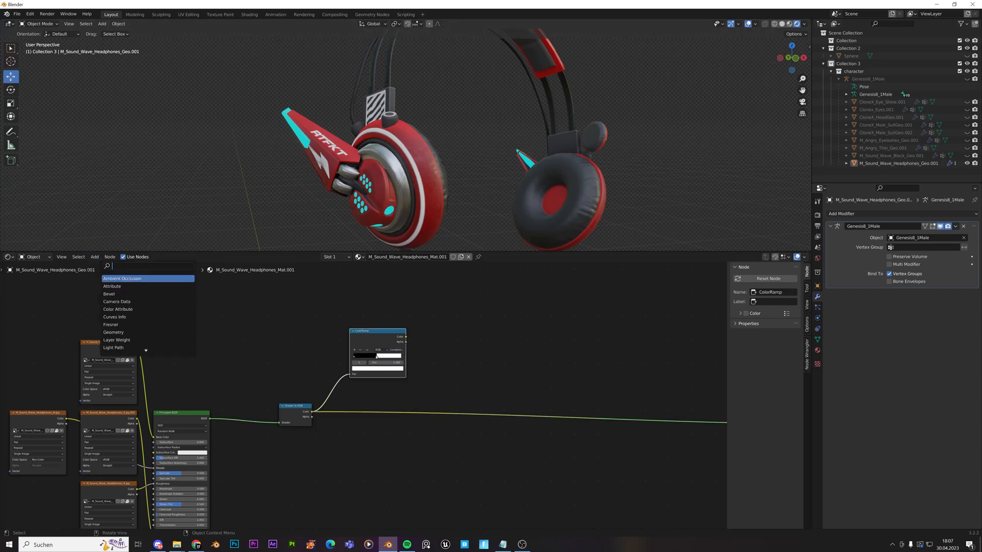
type("mix")
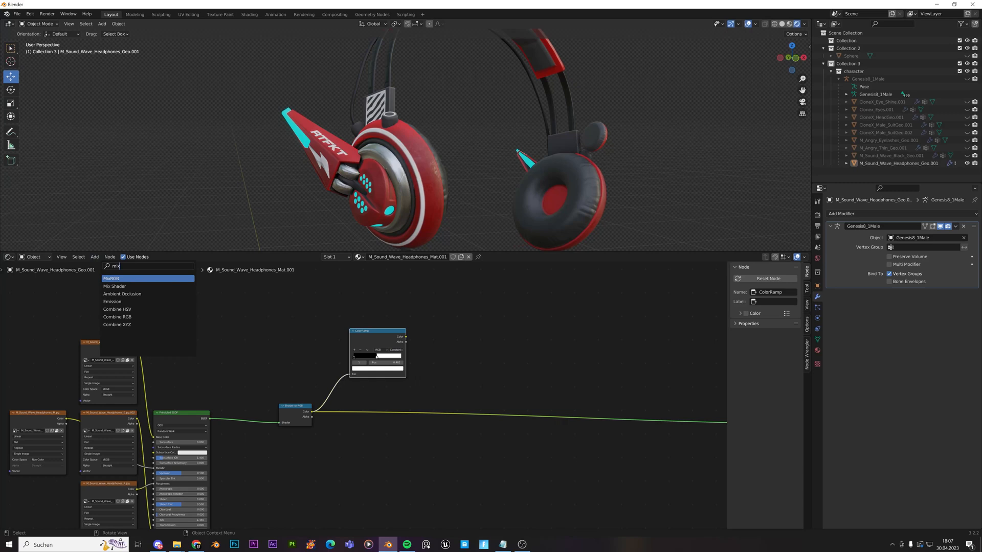
left_click(111, 278)
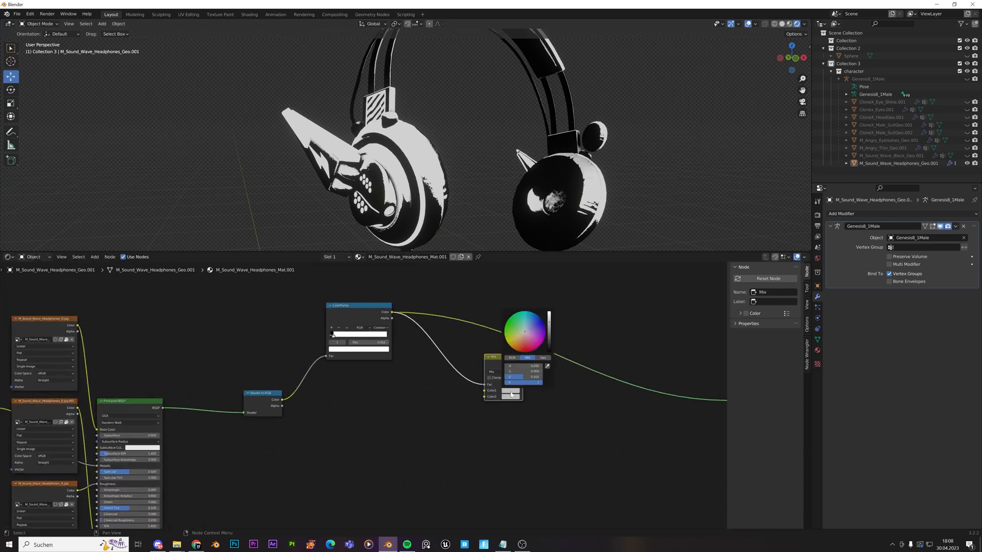
Step: Set the Mix's second colour to black and insert an Invert node after the ColorRamp
left_click(534, 409)
type("in")
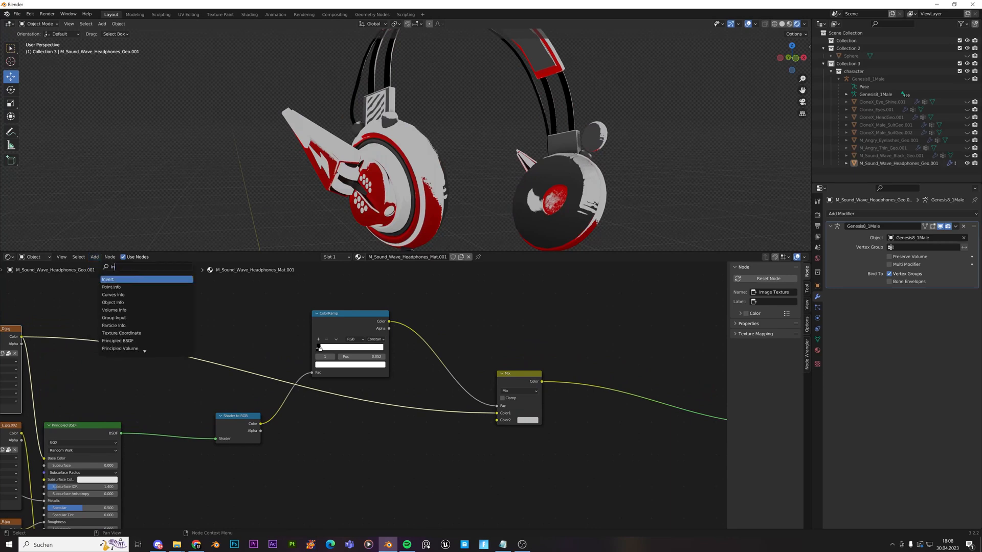
left_click(108, 279)
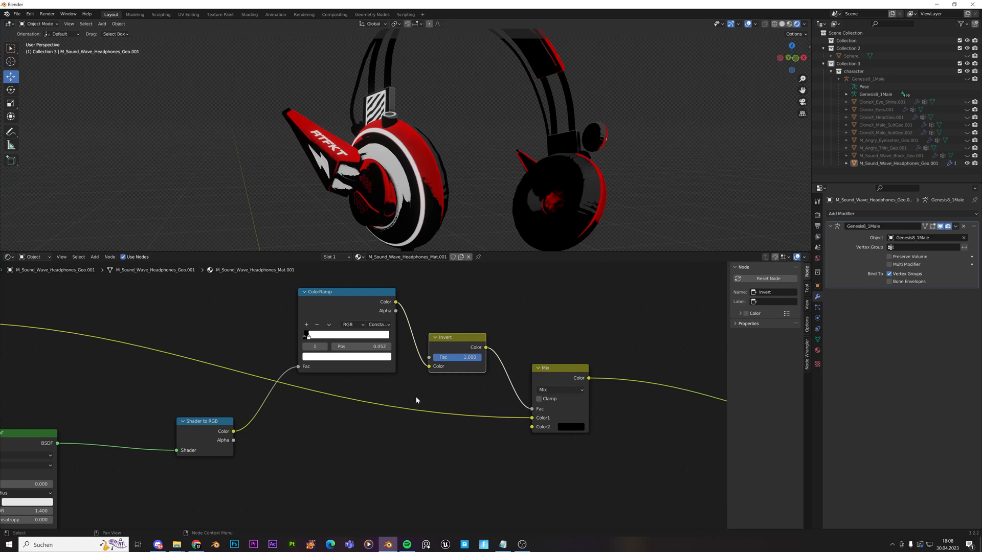
scroll("down", 3)
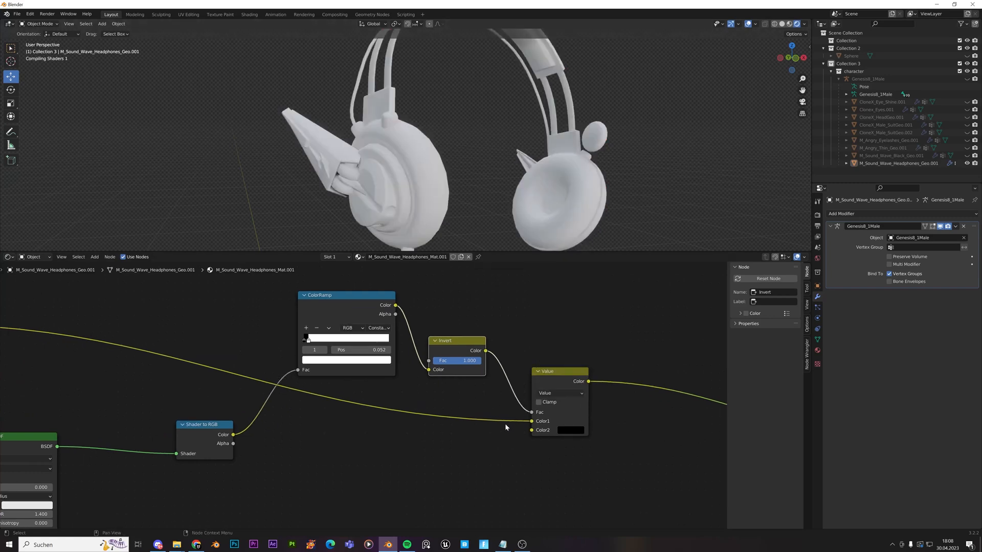
Step: Try the Mix blend modes, return to plain Mix and tweak the ramp stop
left_click(559, 392)
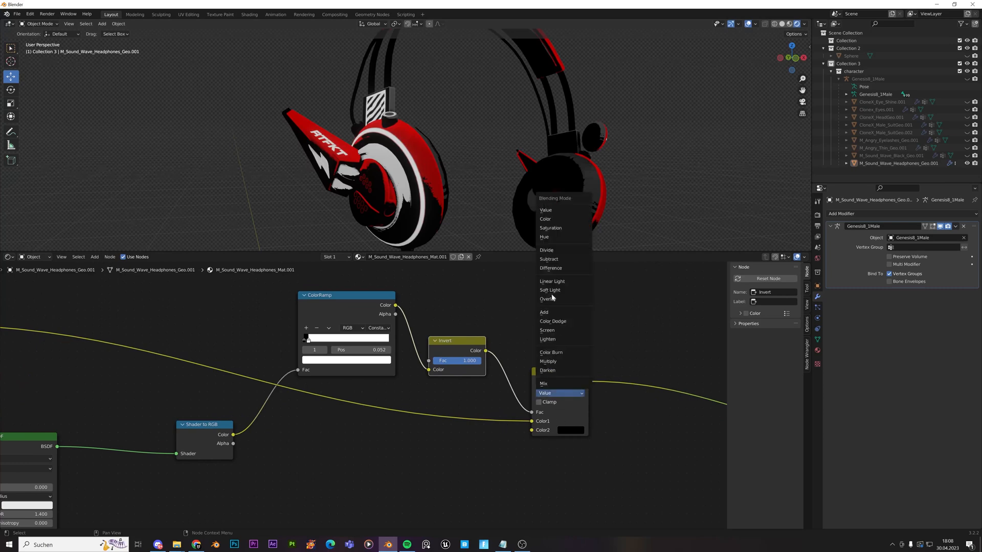
mouse_move(553, 370)
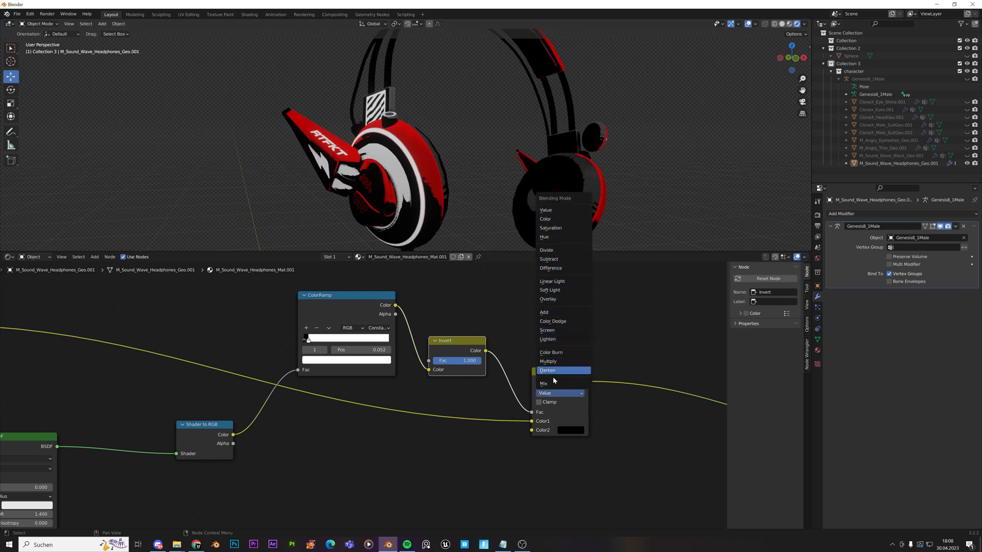
left_click(545, 383)
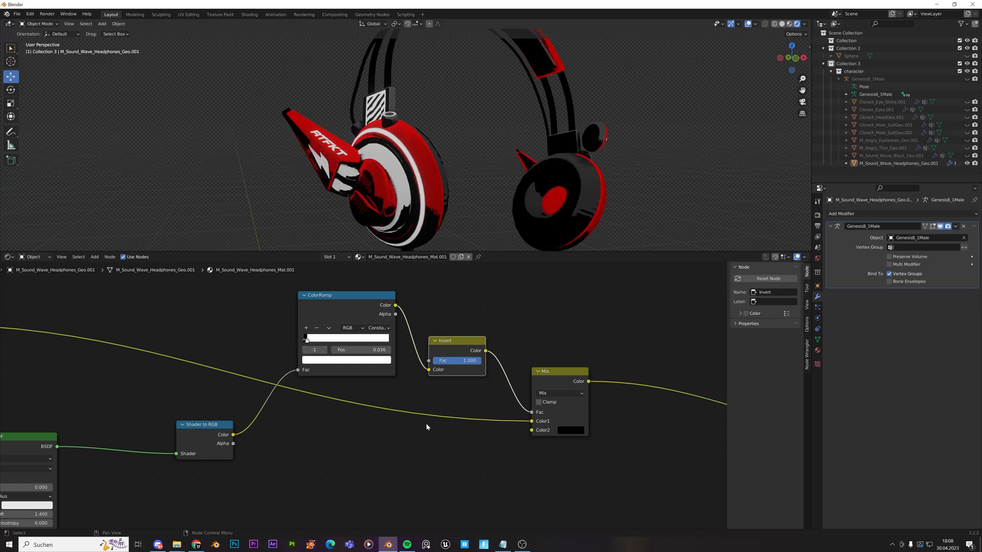
left_click(569, 430)
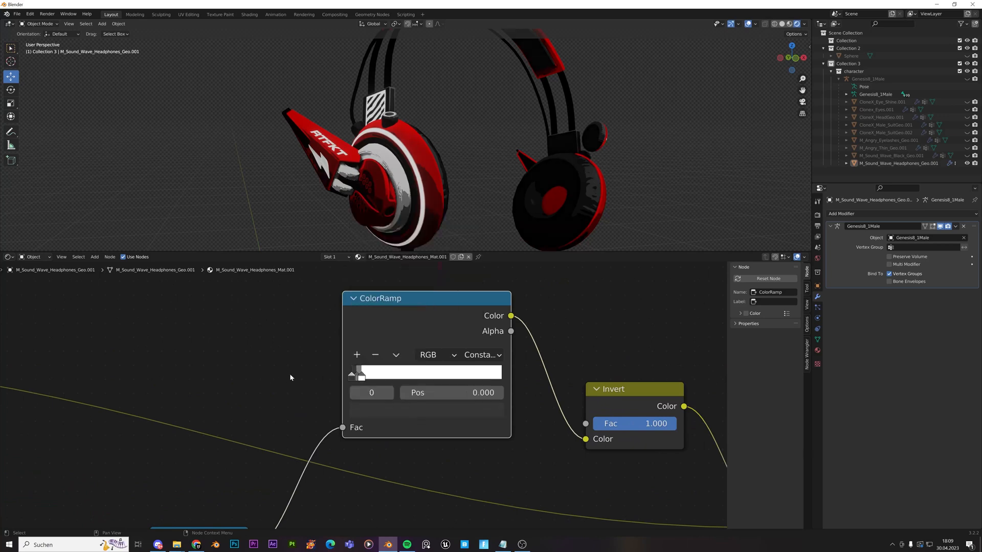
mouse_move(351, 425)
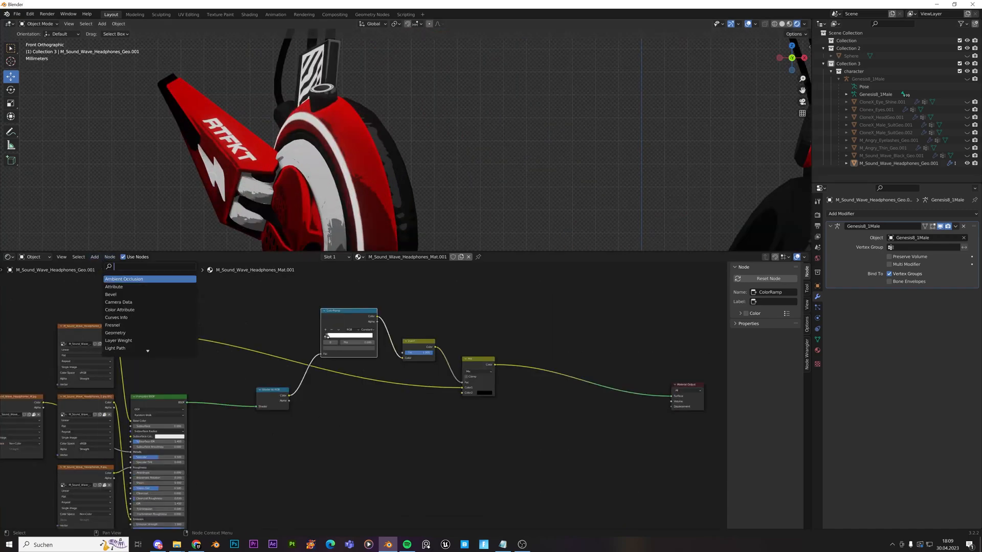
Step: Add Layer Weight and a Constant-interpolation ColorRamp as a stepped facing mask
left_click(119, 340)
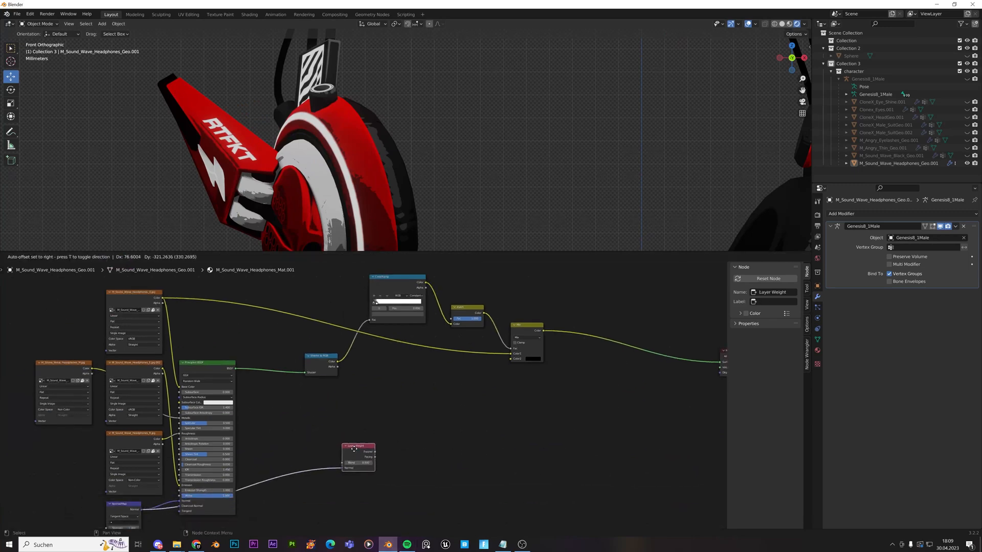
left_click(94, 257)
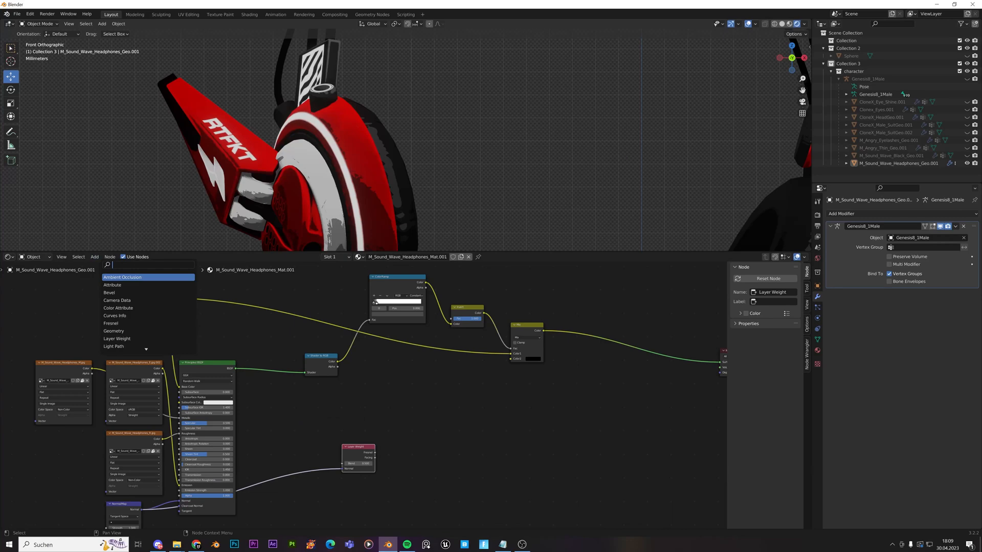
type("color")
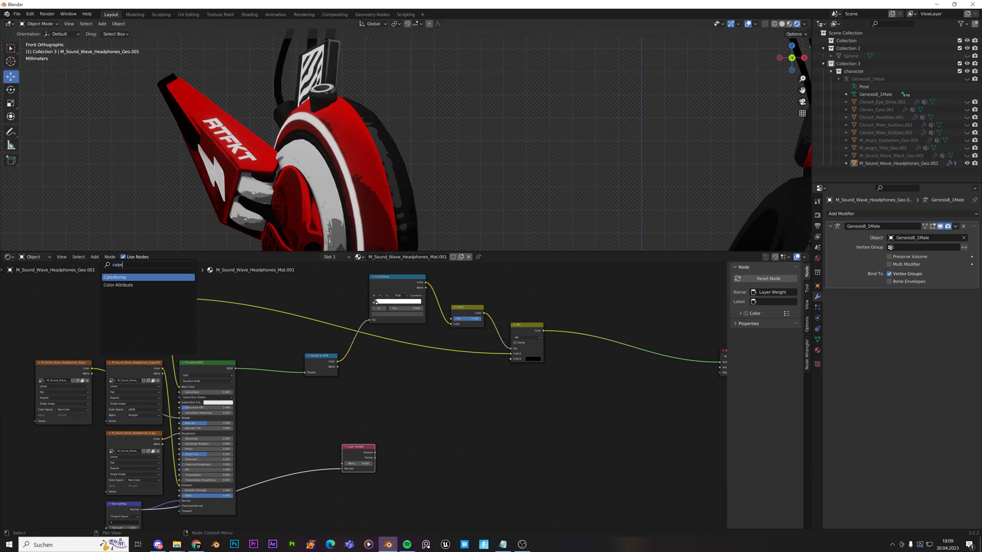
left_click(114, 277)
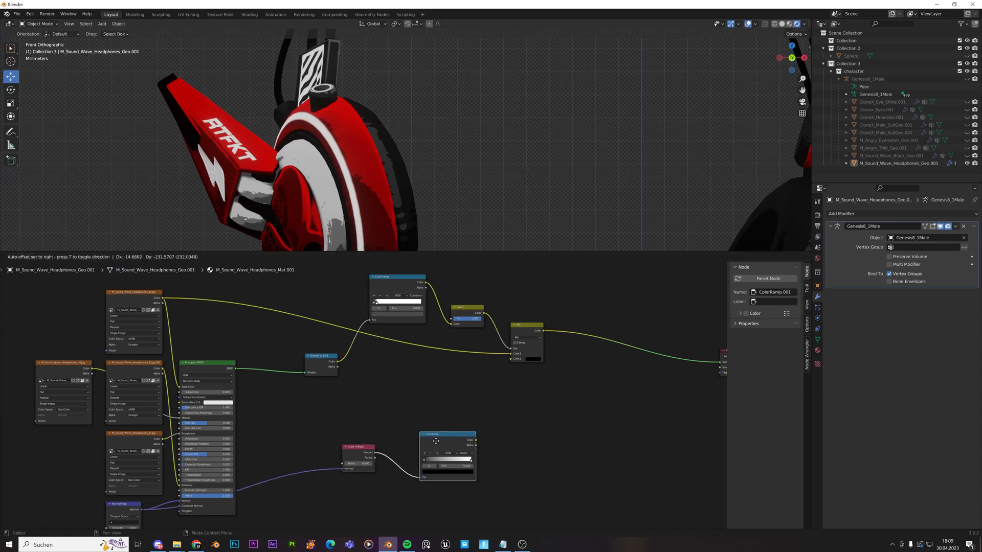
left_click(406, 445)
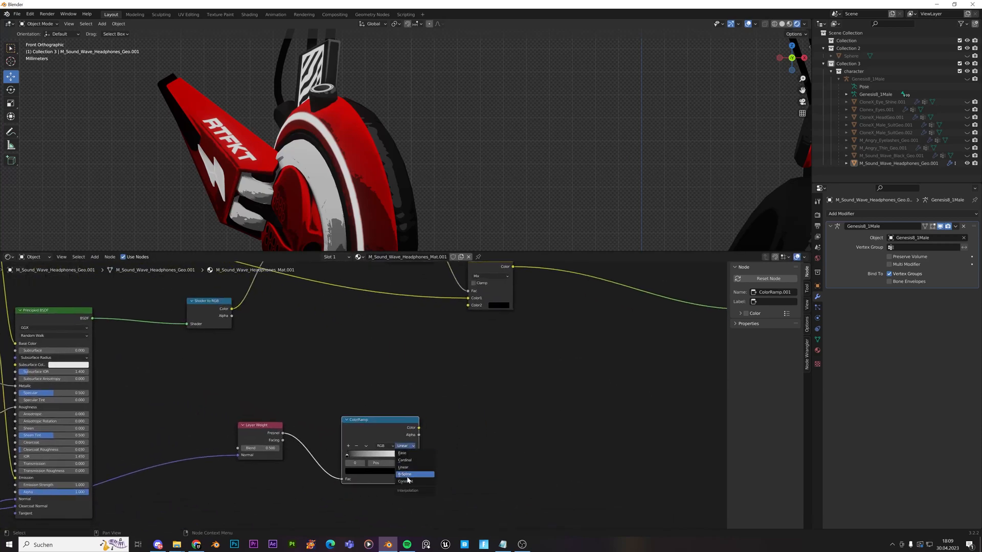
left_click(406, 481)
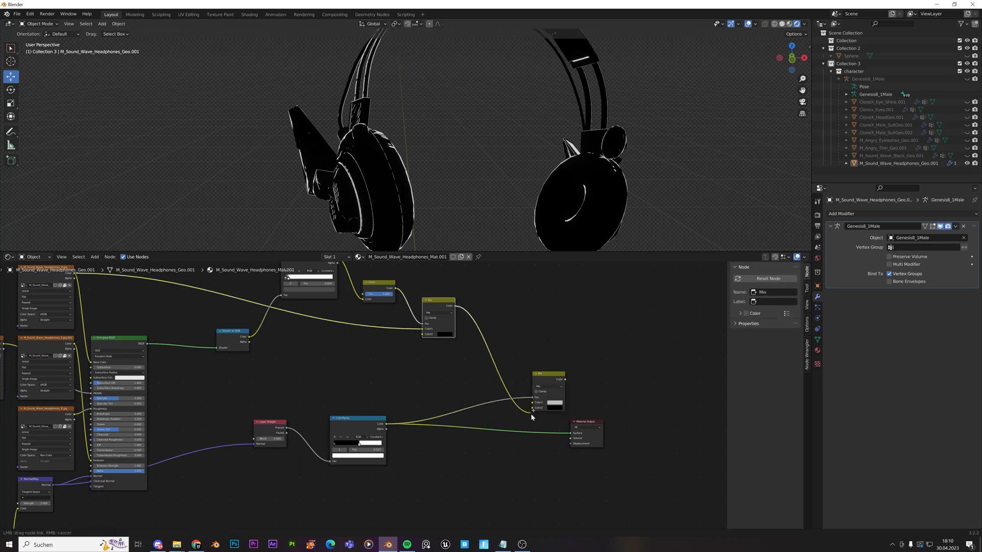
Step: Feed the mask as Mix factor and connect the Mix into Material Output
left_click(576, 428)
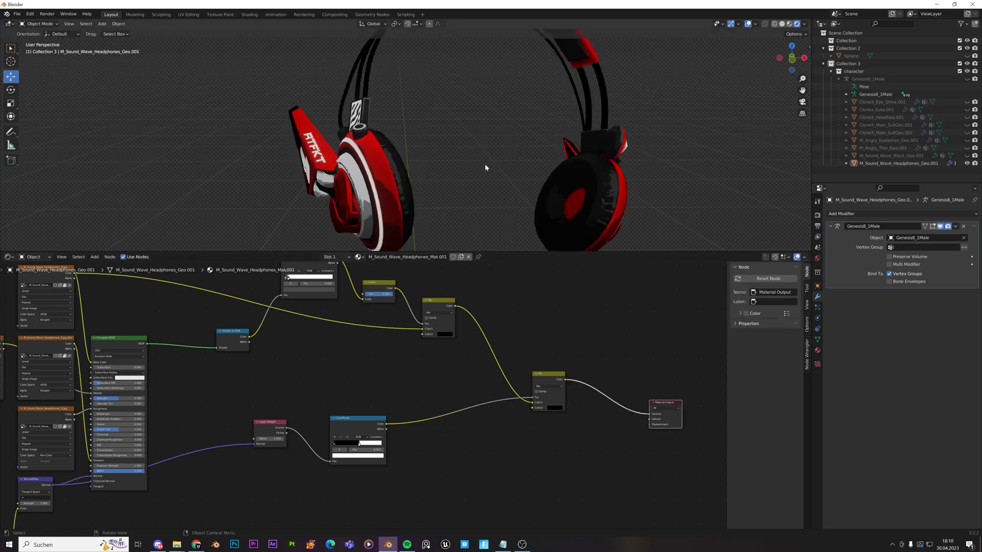
left_click(557, 408)
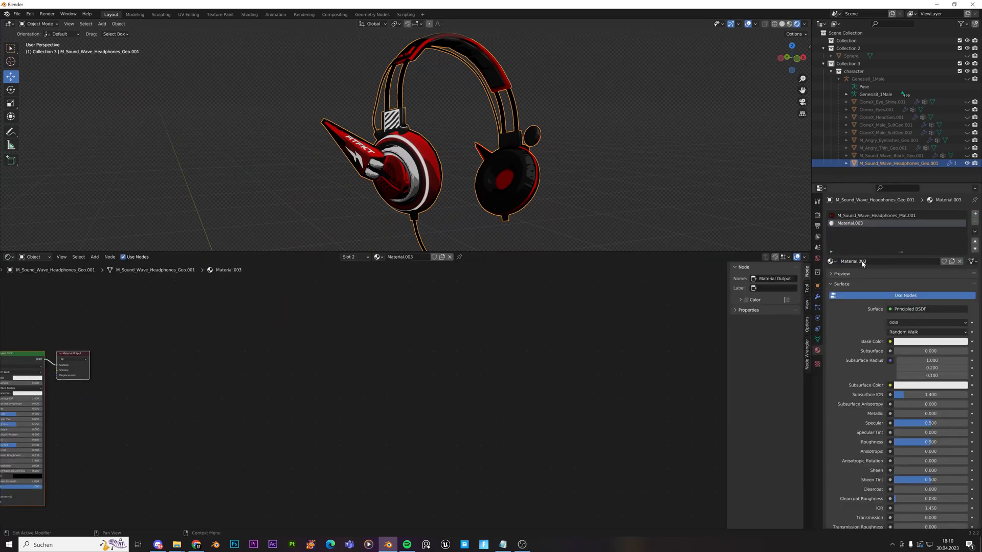
Step: Rename the new black Emission material to outline_material
left_click(929, 309)
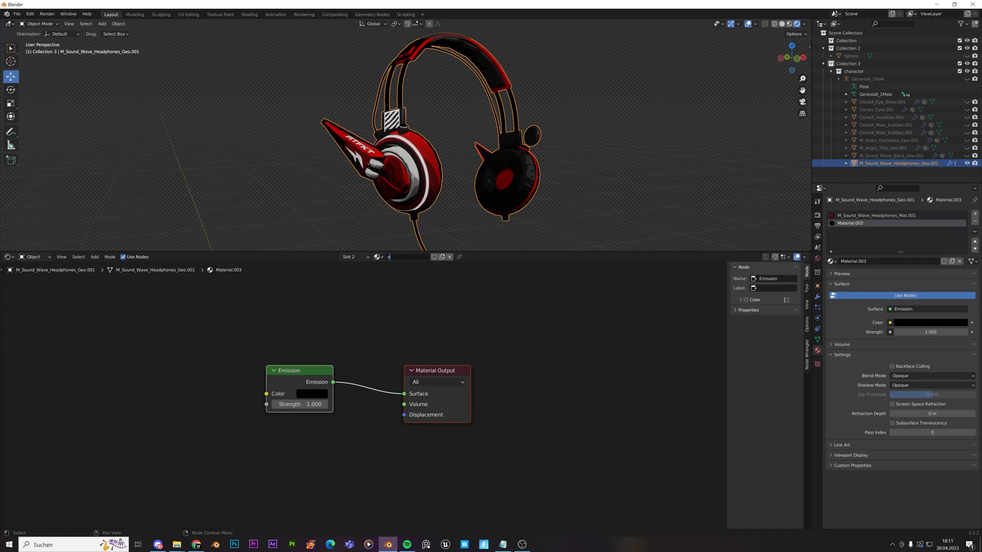
type("outline_m")
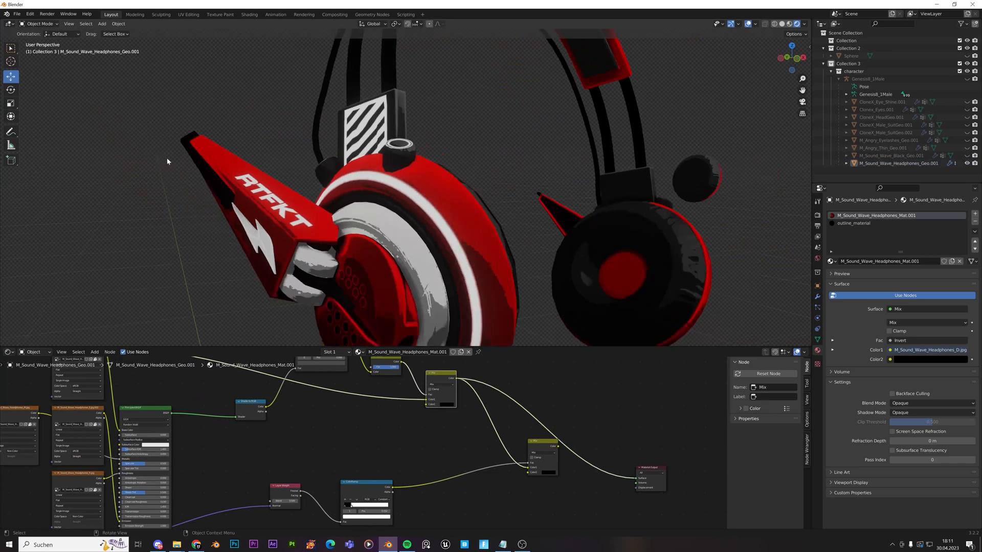
Step: Add a Solidify modifier with high-quality flipped normals and Material Offset 1 for the outline shell
left_click(817, 208)
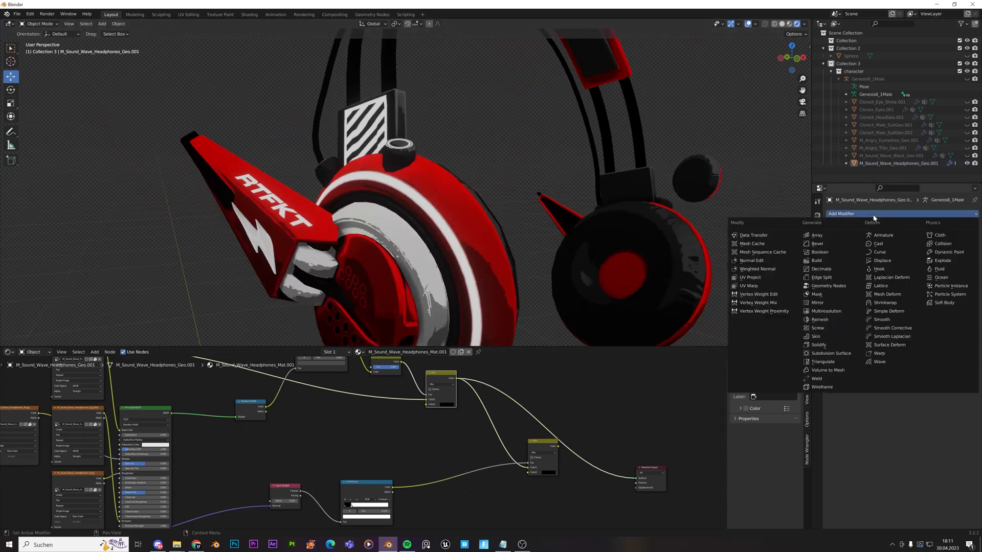
left_click(817, 345)
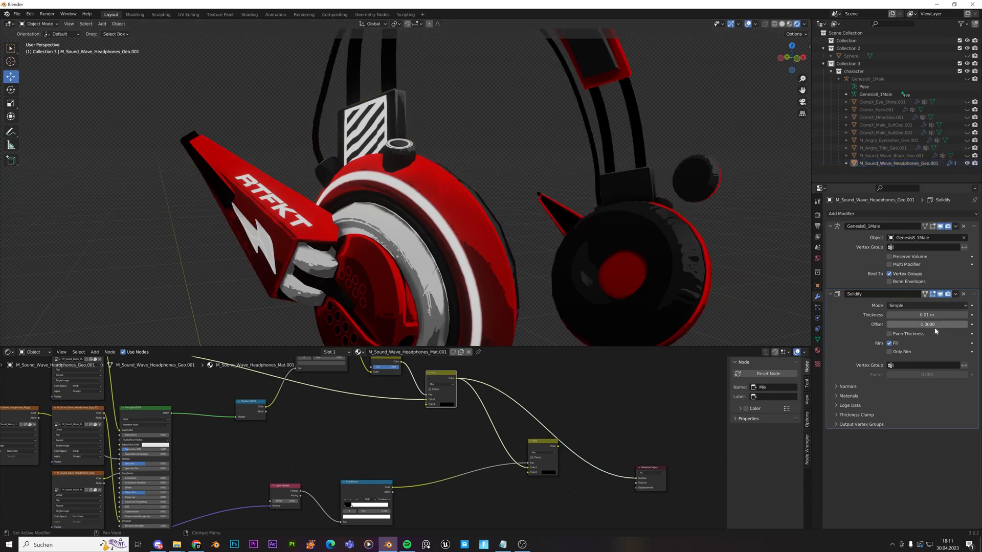
left_click(848, 387)
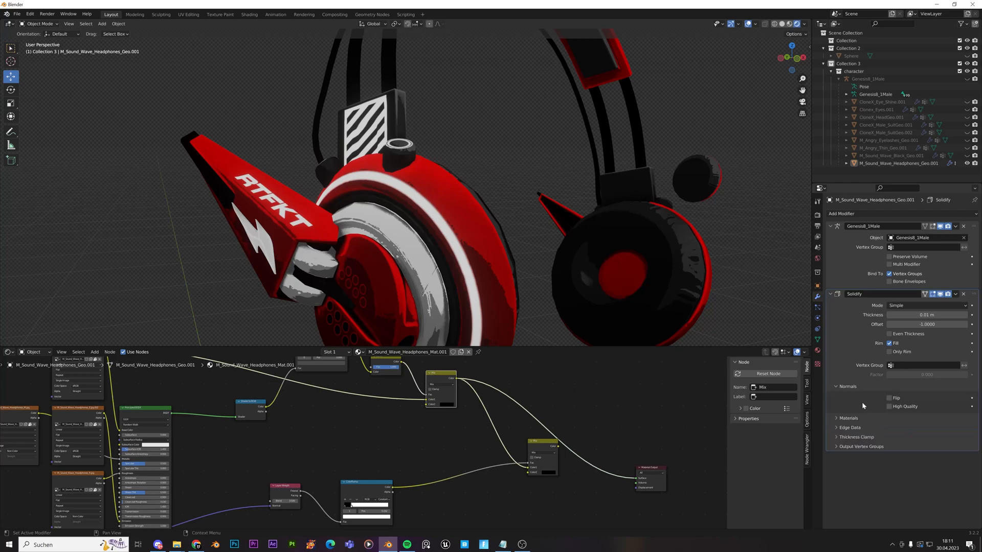
left_click(889, 398)
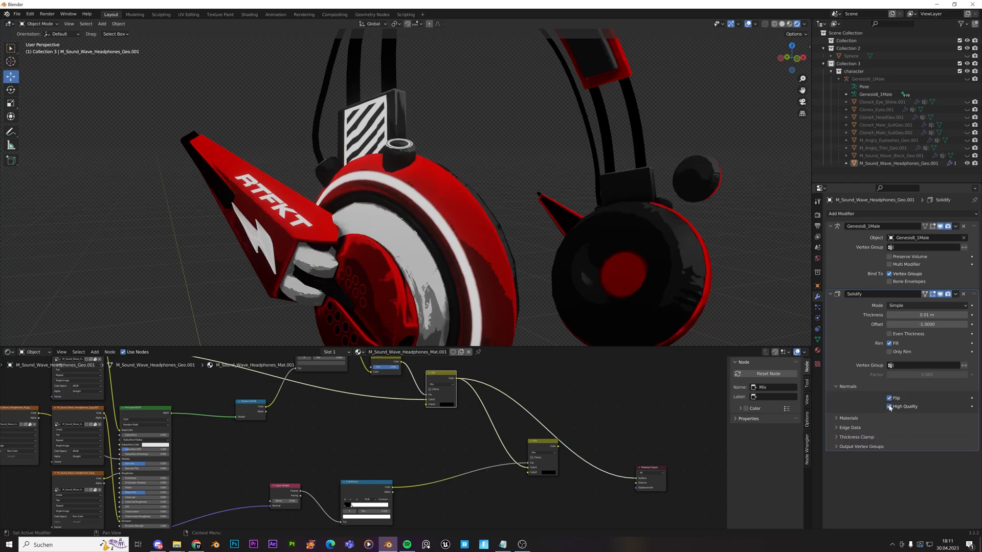
left_click(849, 417)
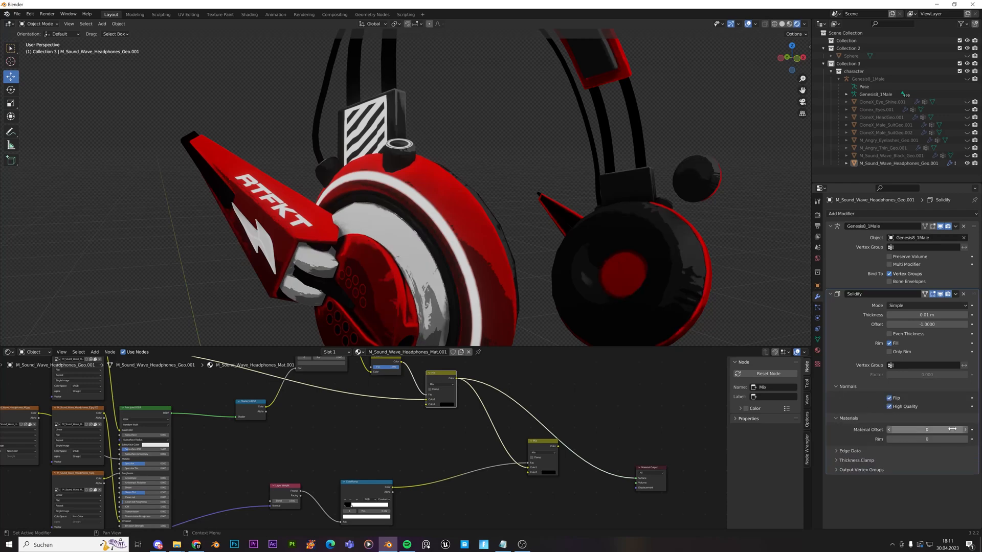
left_click(965, 429)
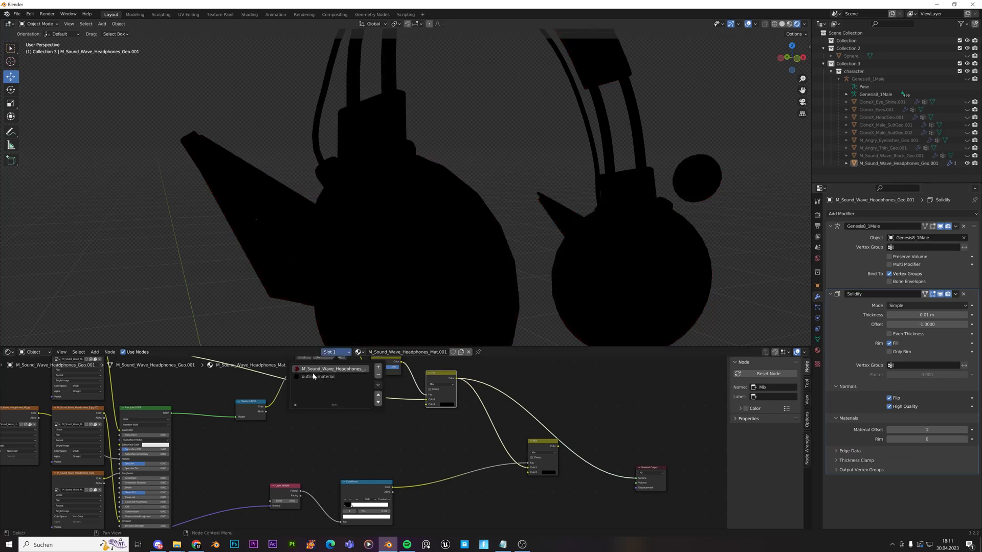
mouse_move(319, 381)
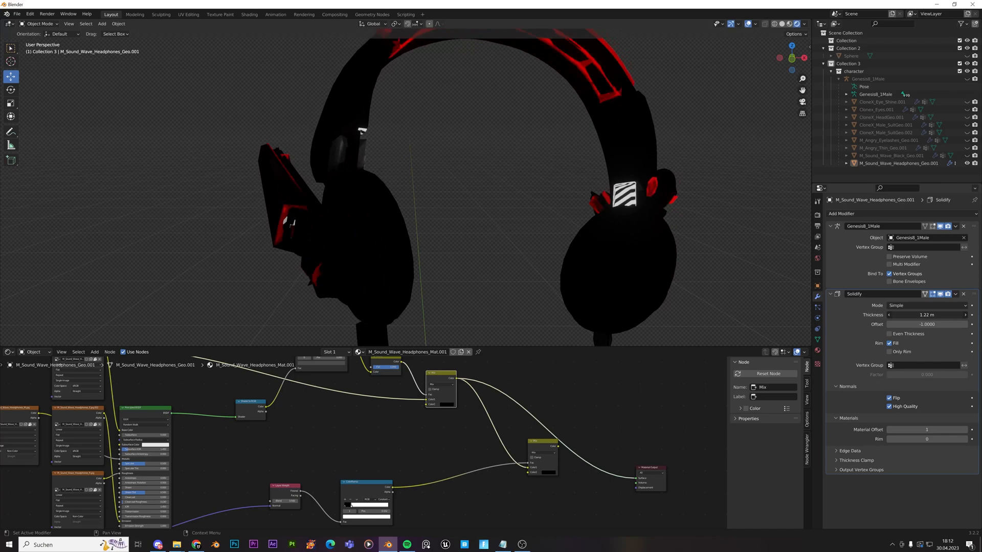
left_click(927, 315)
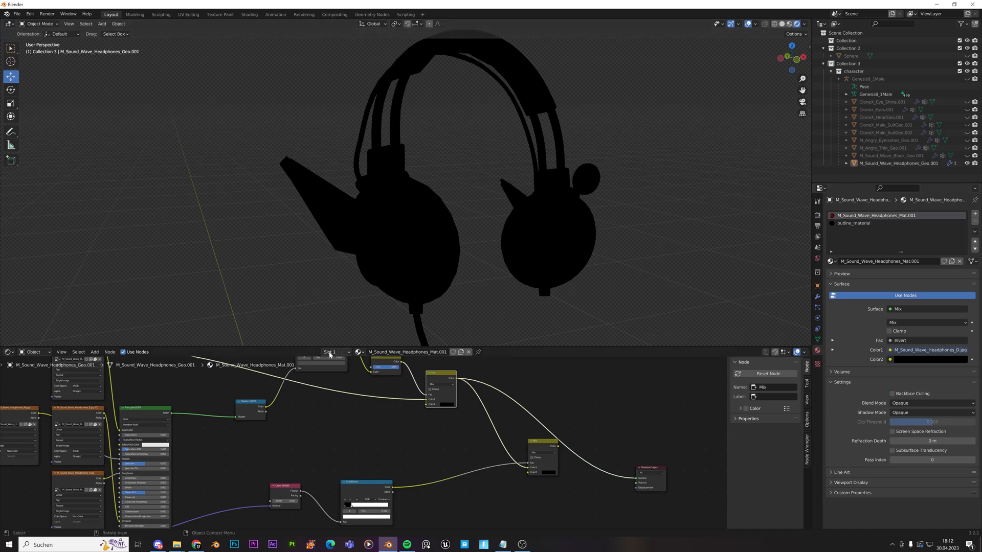
Step: Enable Backface Culling on outline_material and give Solidify a small negative thickness
left_click(852, 223)
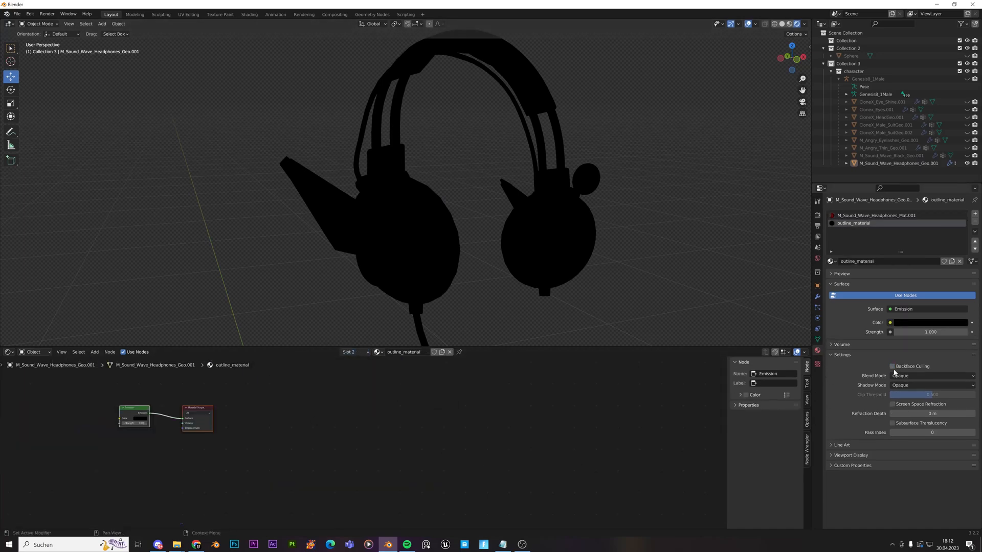
left_click(892, 366)
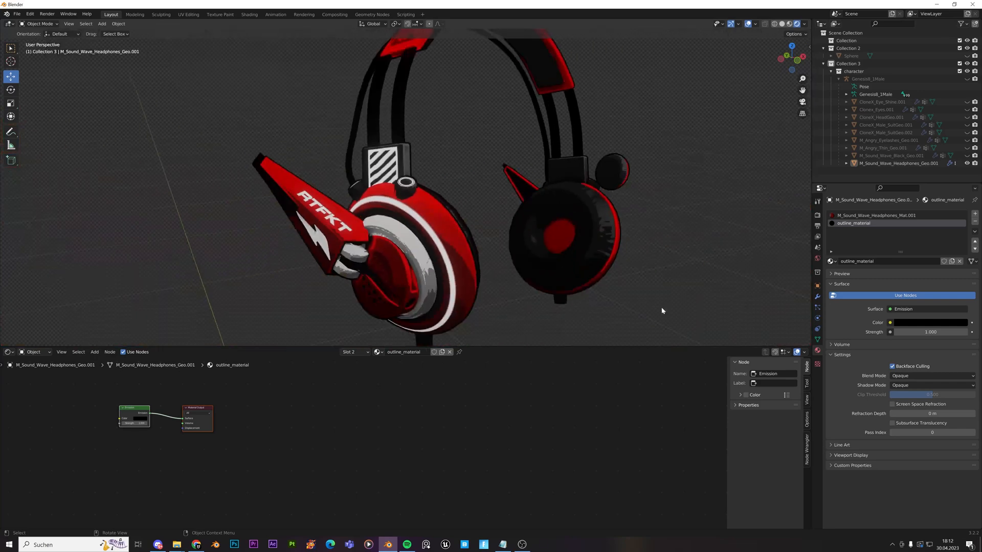
left_click(816, 295)
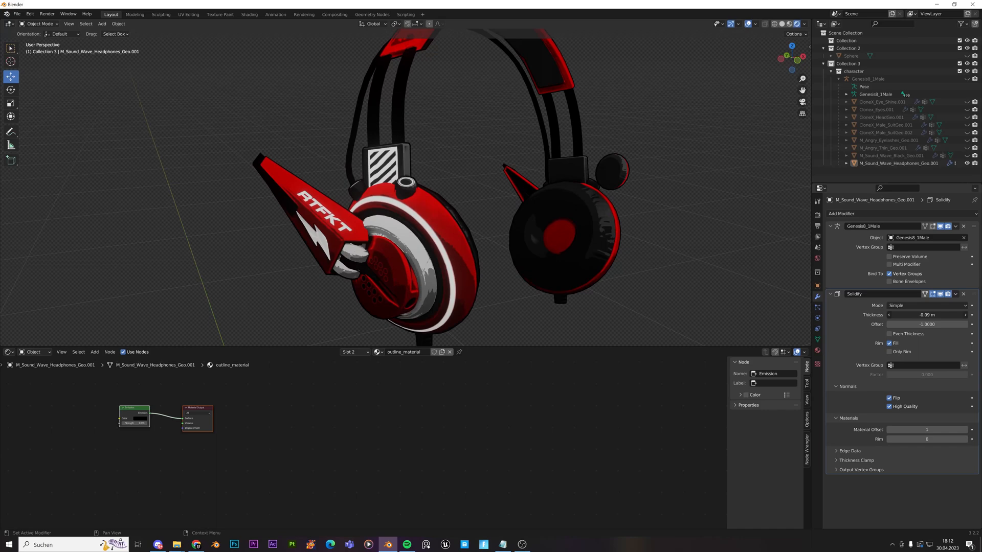
left_click(927, 315)
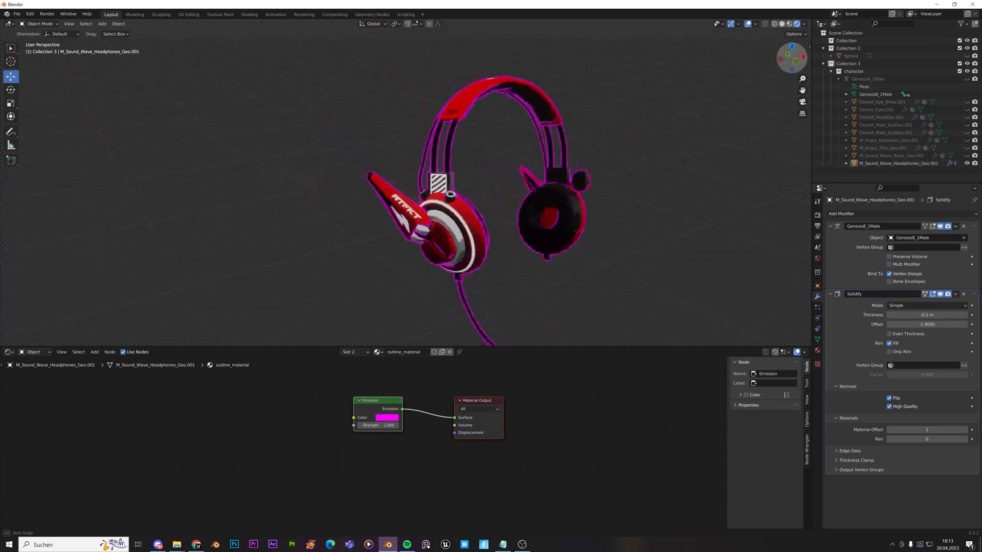
Step: Set the outline material's emission colour to cyan
left_click(386, 417)
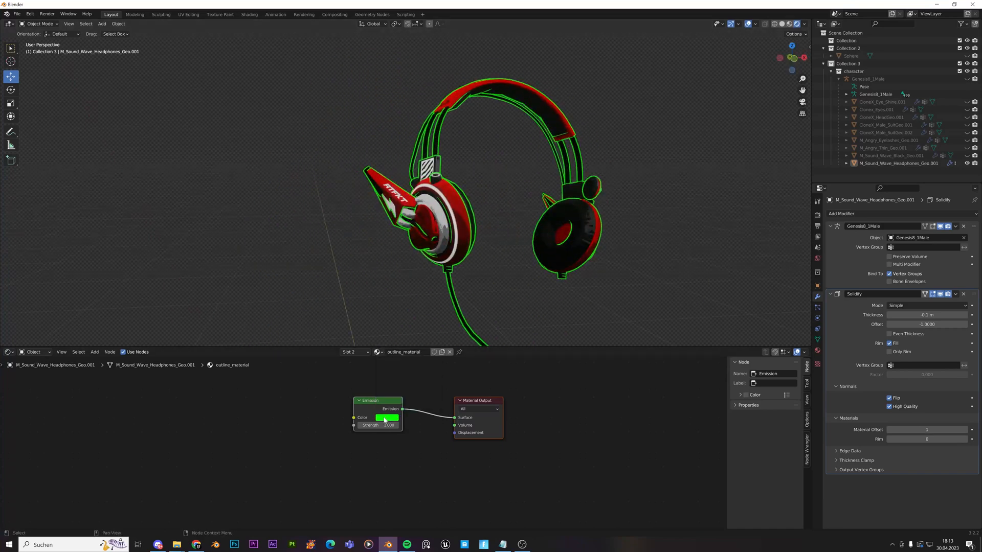
left_click(386, 417)
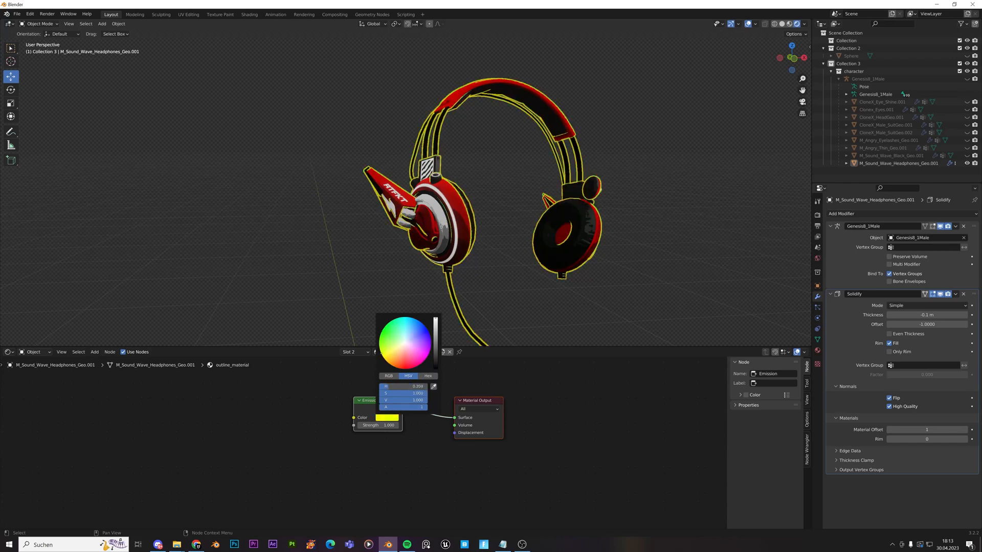
left_click(399, 363)
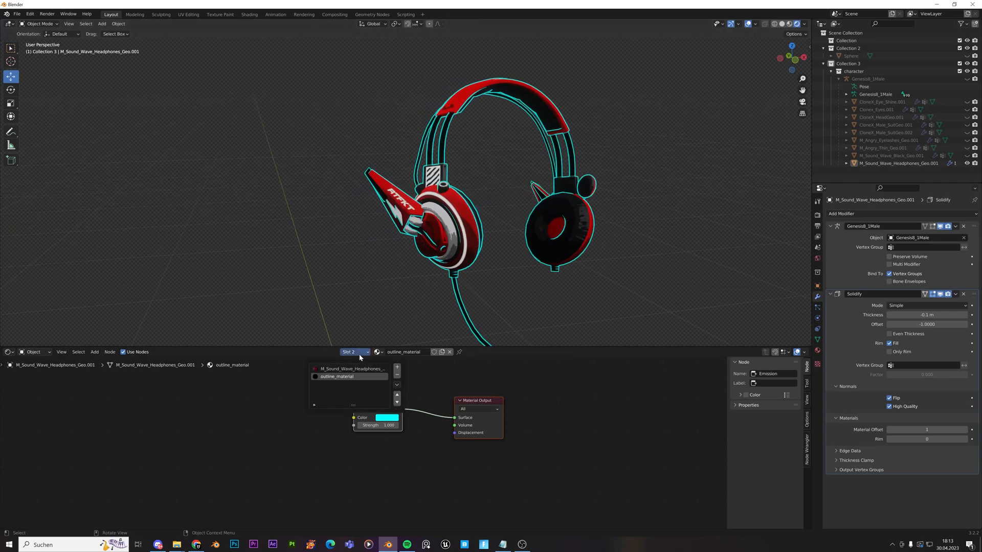
Step: Change the main material's Mix node dark colour to yellow
left_click(335, 351)
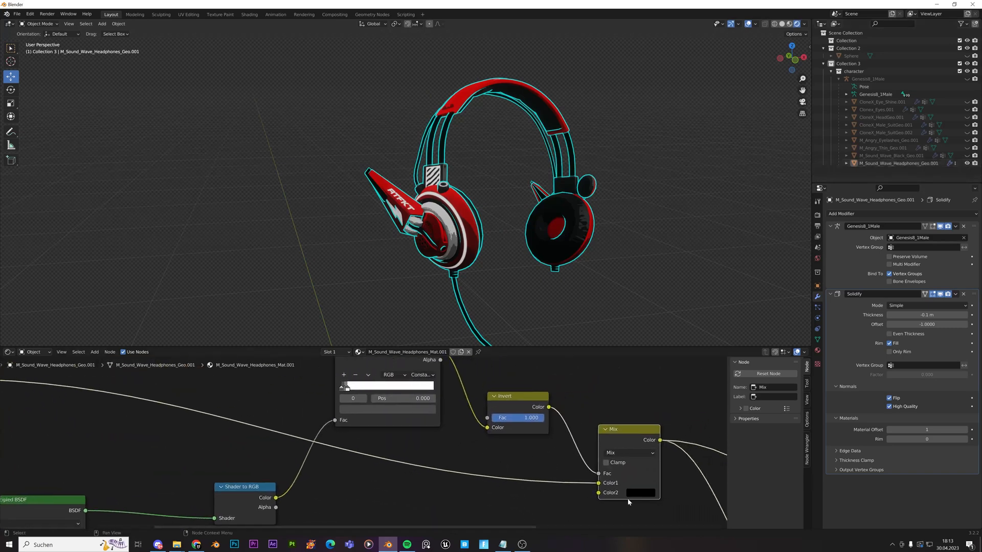
left_click(639, 492)
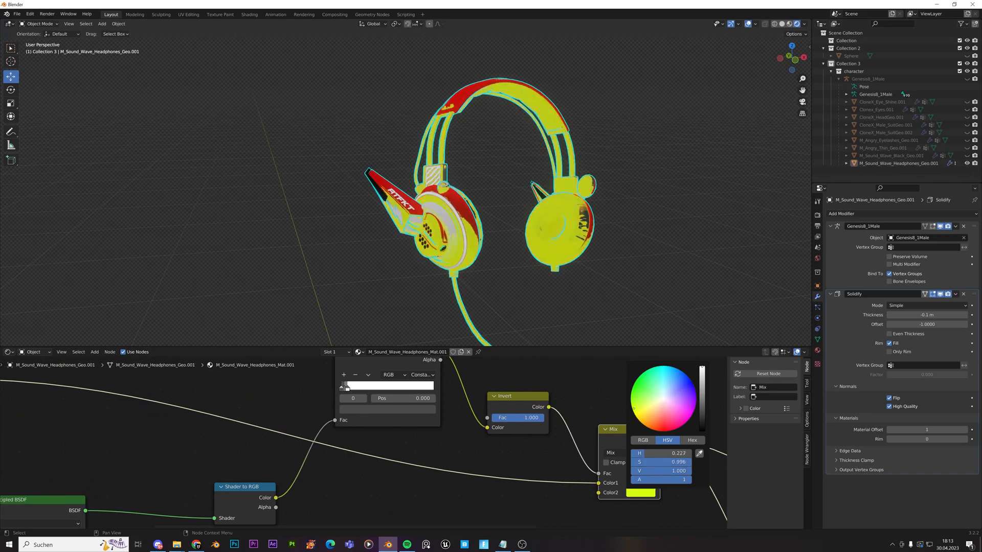
left_click(643, 416)
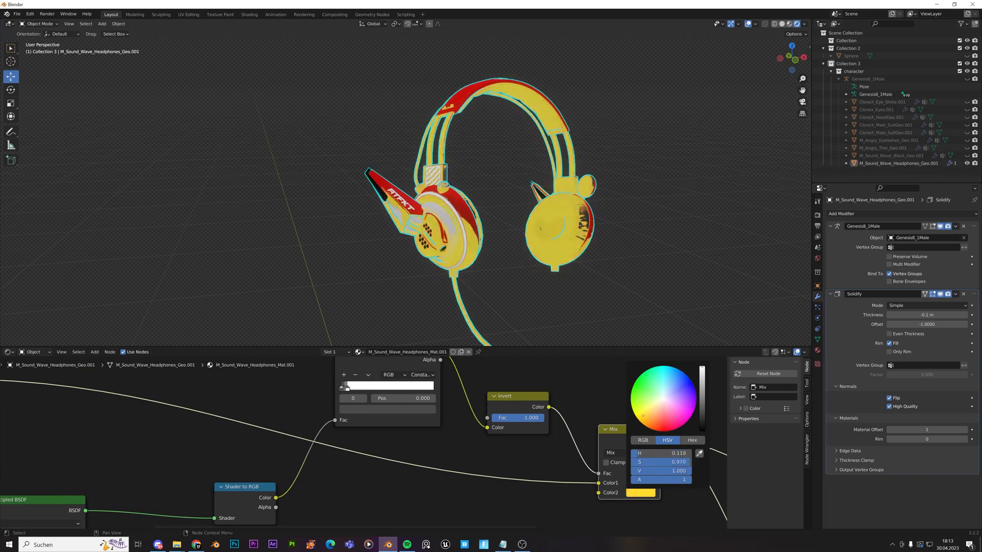